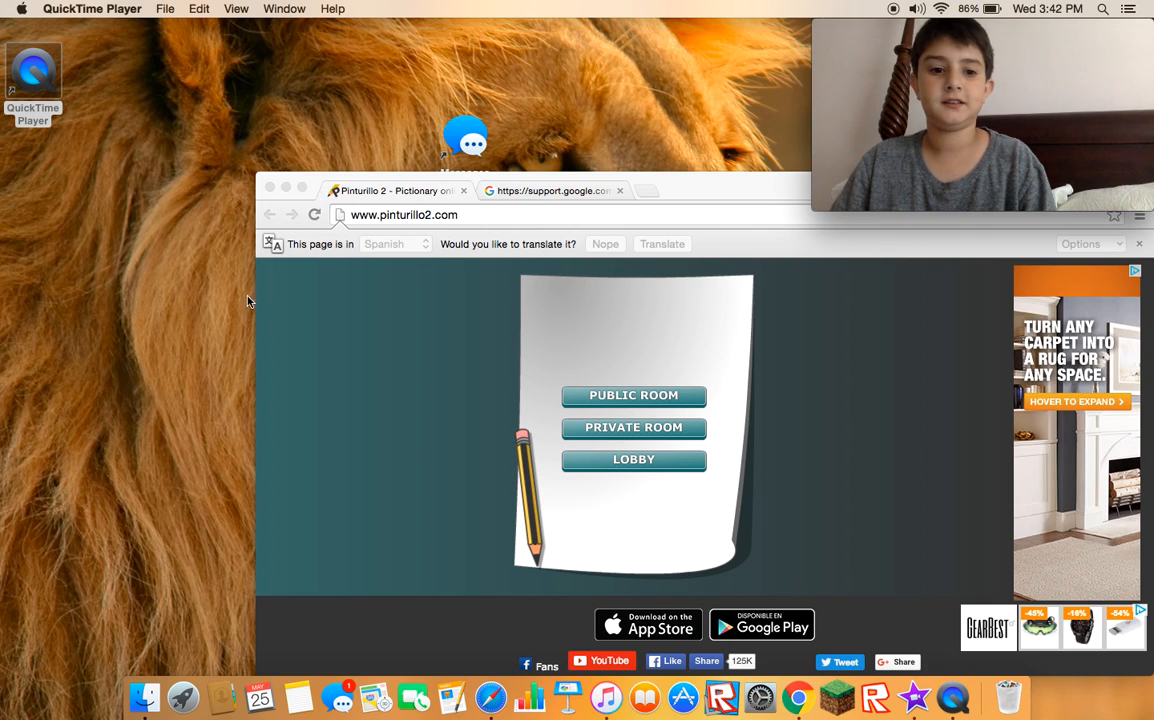
{"action": "mouse_move", "coordinate": [280, 164]}
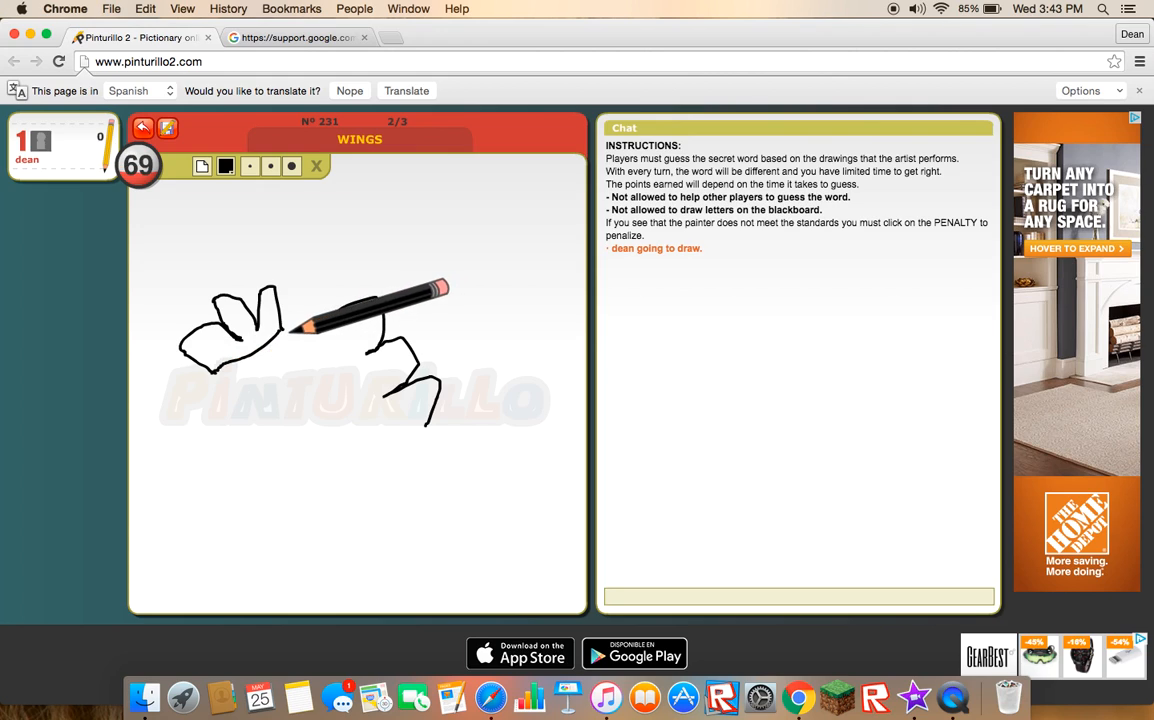
Step: Sketch the wing outline on the board and add a small mark to the left wing
{"action": "left_click_drag", "start_coordinate": [300, 330], "coordinate": [360, 464]}
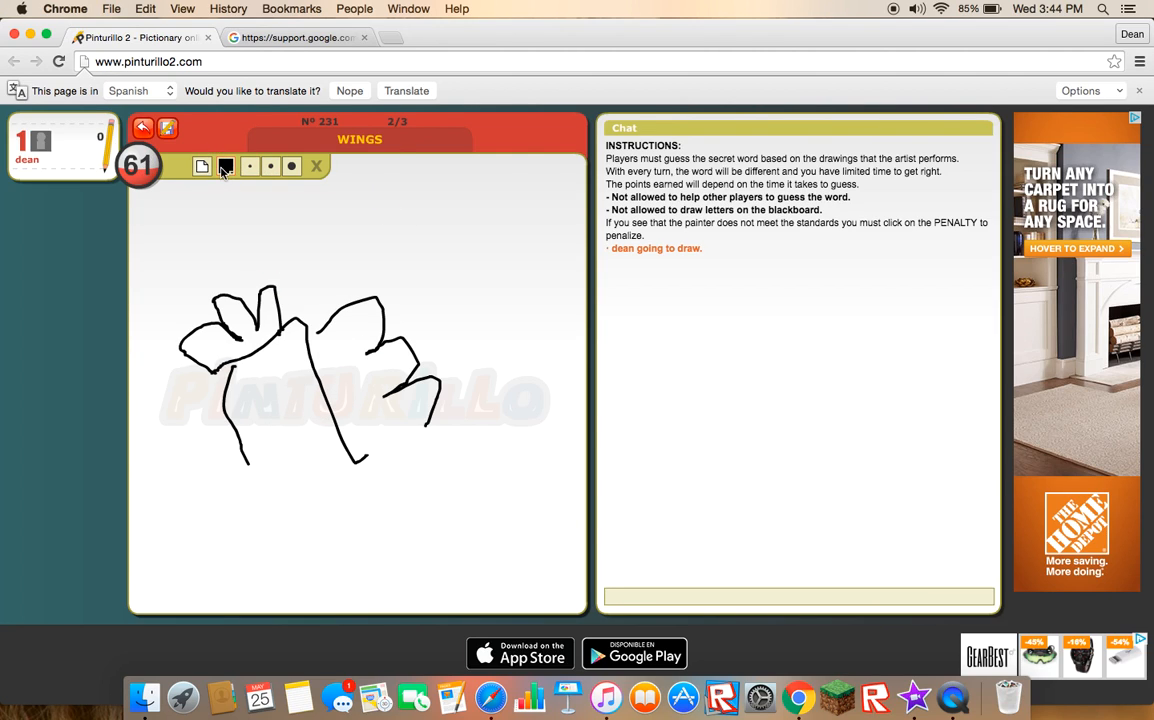
{"action": "left_click", "coordinate": [224, 166]}
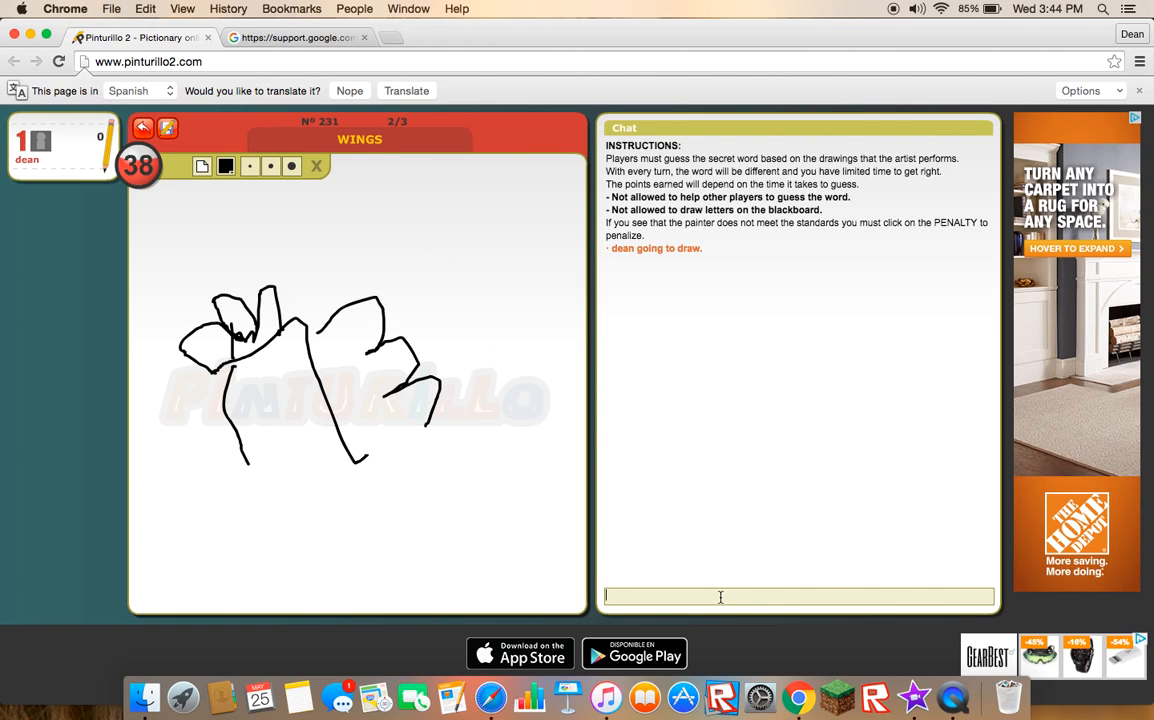
Step: Send 'wings' in the chat and add zigzag strokes above the wings drawing
{"action": "type", "text": "wib"}
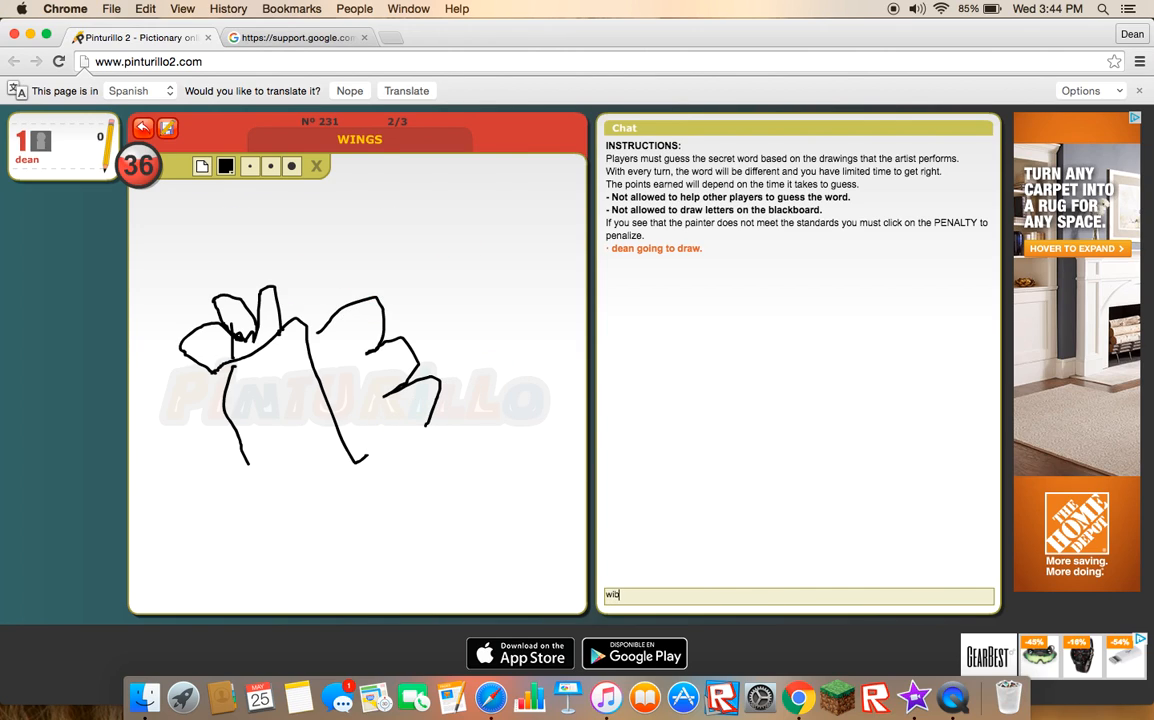
{"action": "type", "text": "wings"}
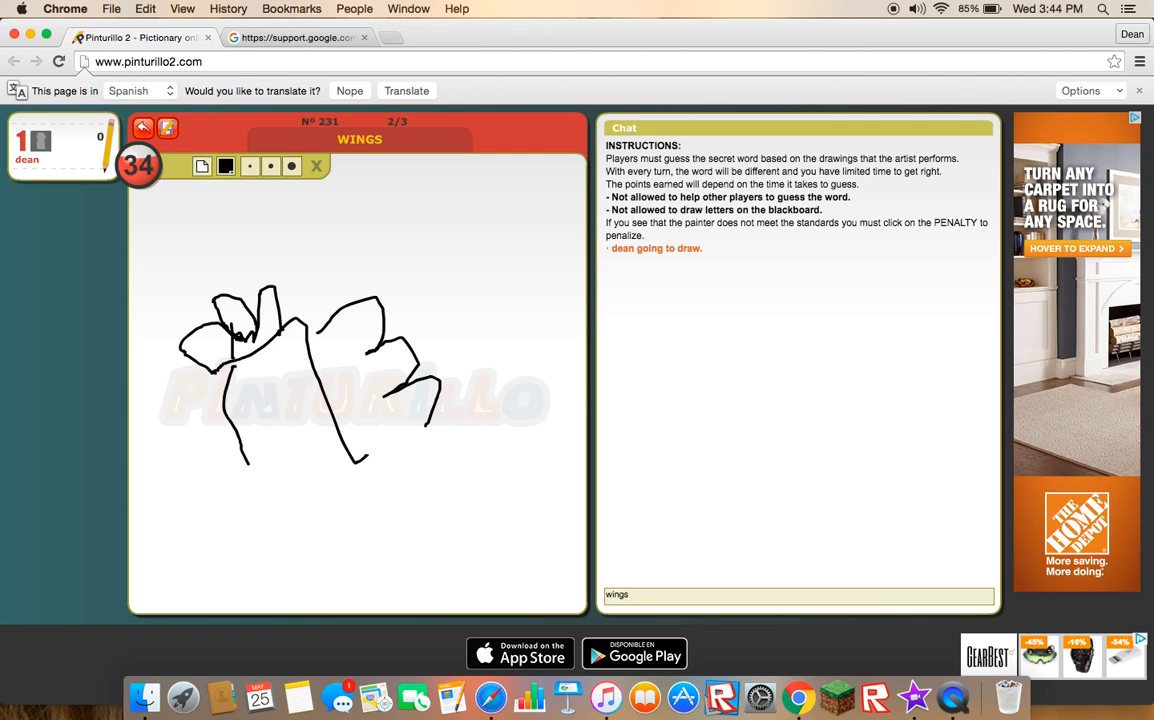
{"action": "key", "text": "enter"}
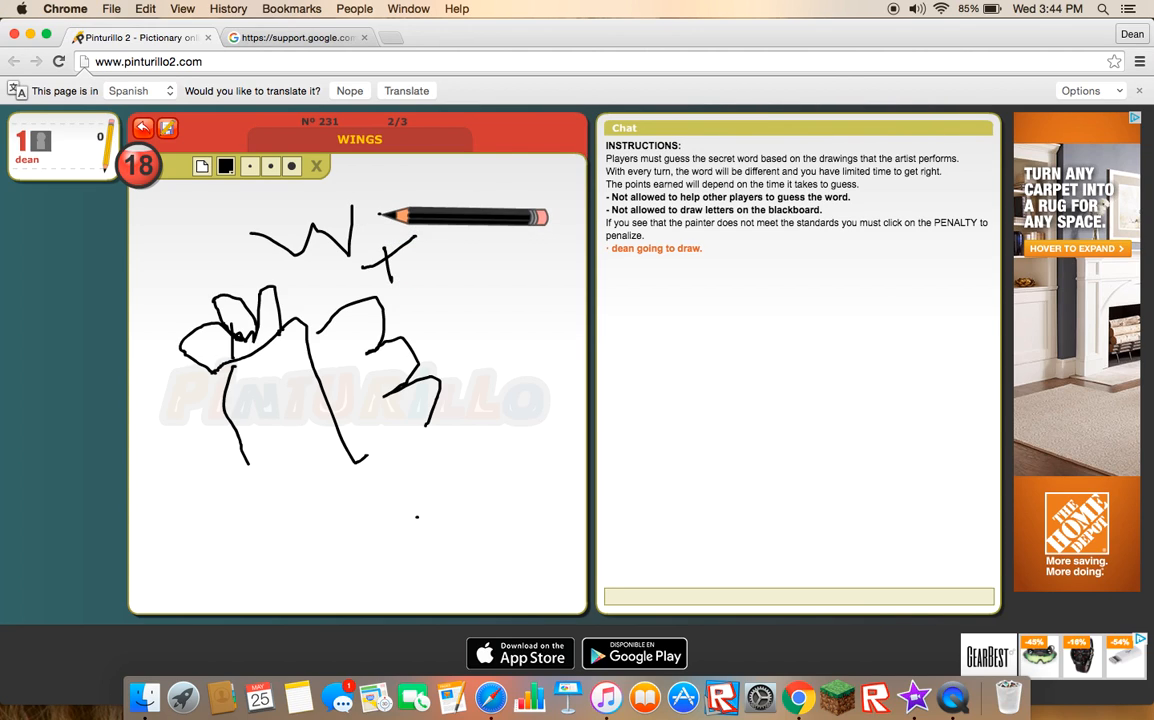
{"action": "left_click_drag", "start_coordinate": [420, 240], "coordinate": [460, 300]}
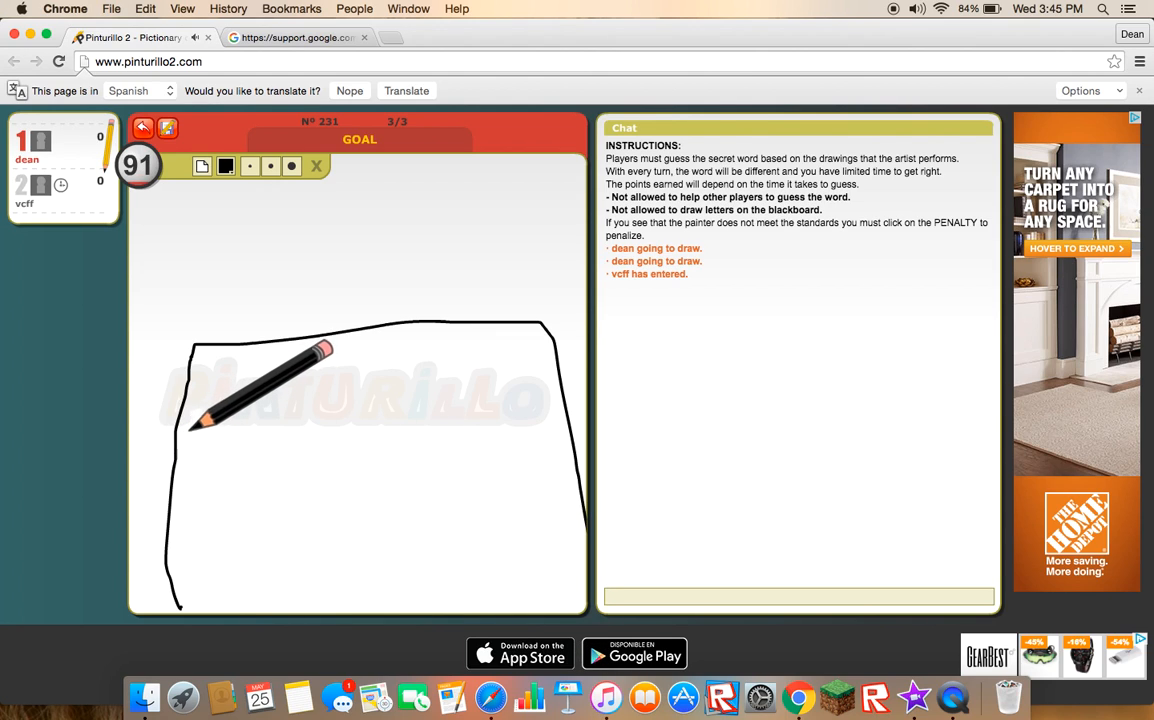
Step: Draw the goal frame outline and a line of its net
{"action": "left_click_drag", "start_coordinate": [196, 418], "coordinate": [588, 360]}
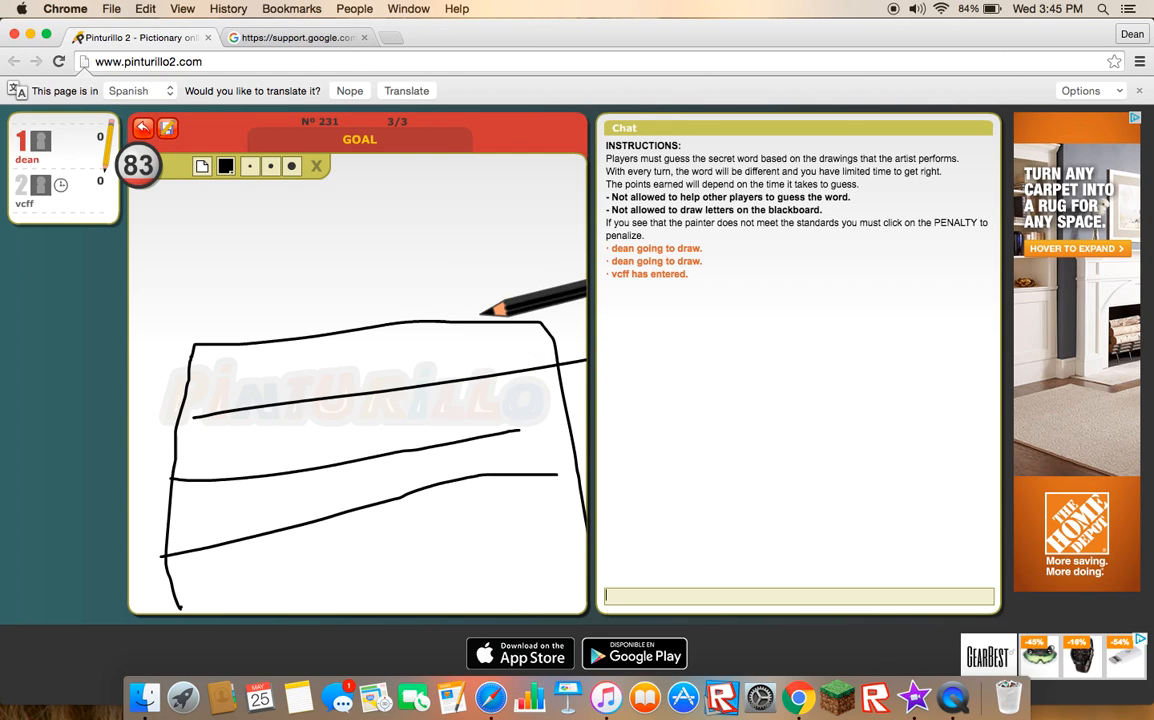
{"action": "left_click_drag", "start_coordinate": [490, 320], "coordinate": [500, 610]}
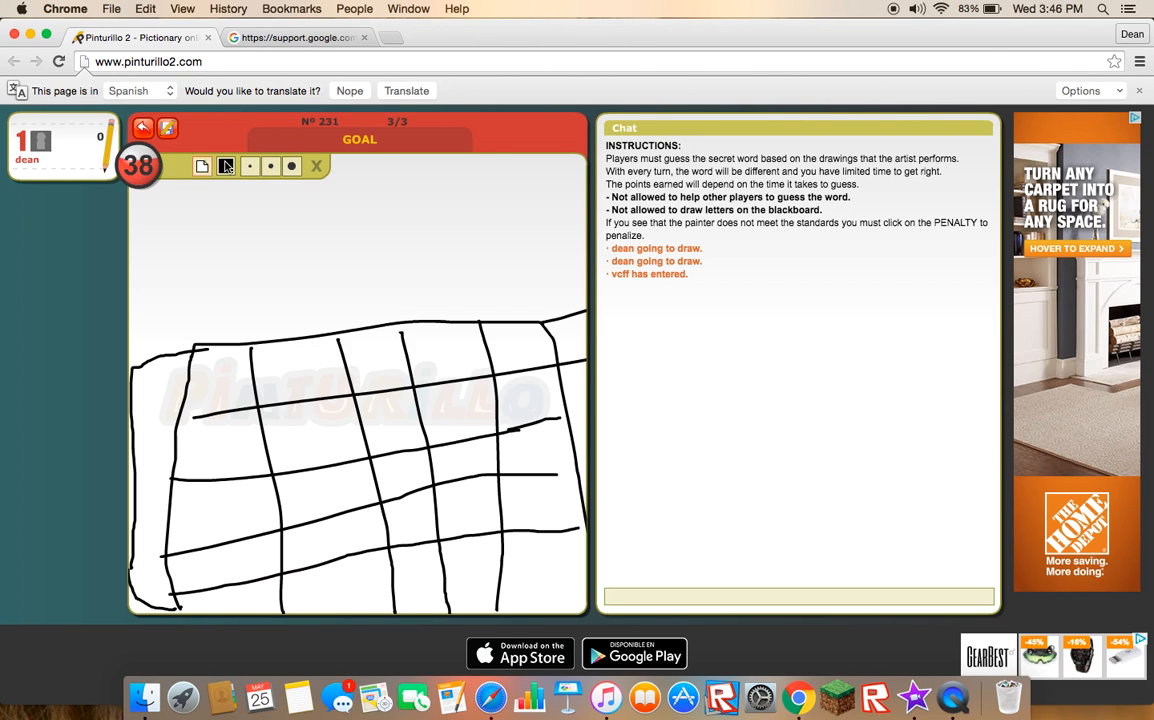
{"action": "left_click", "coordinate": [224, 166]}
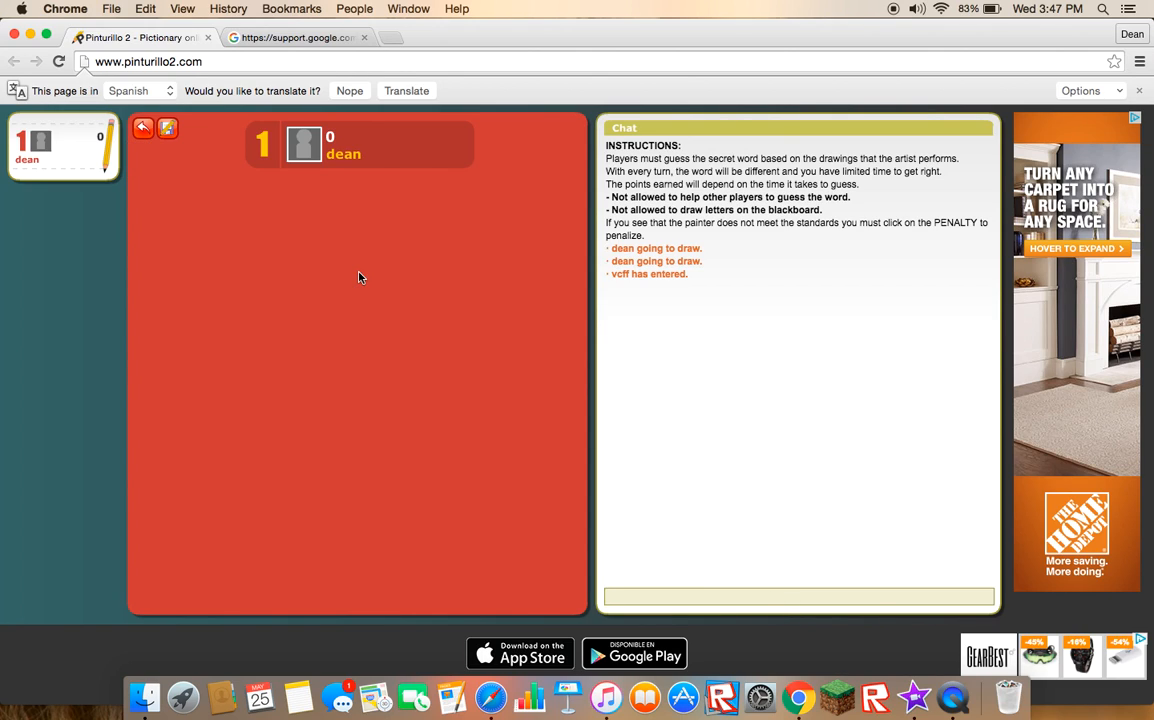
{"action": "mouse_move", "coordinate": [344, 192]}
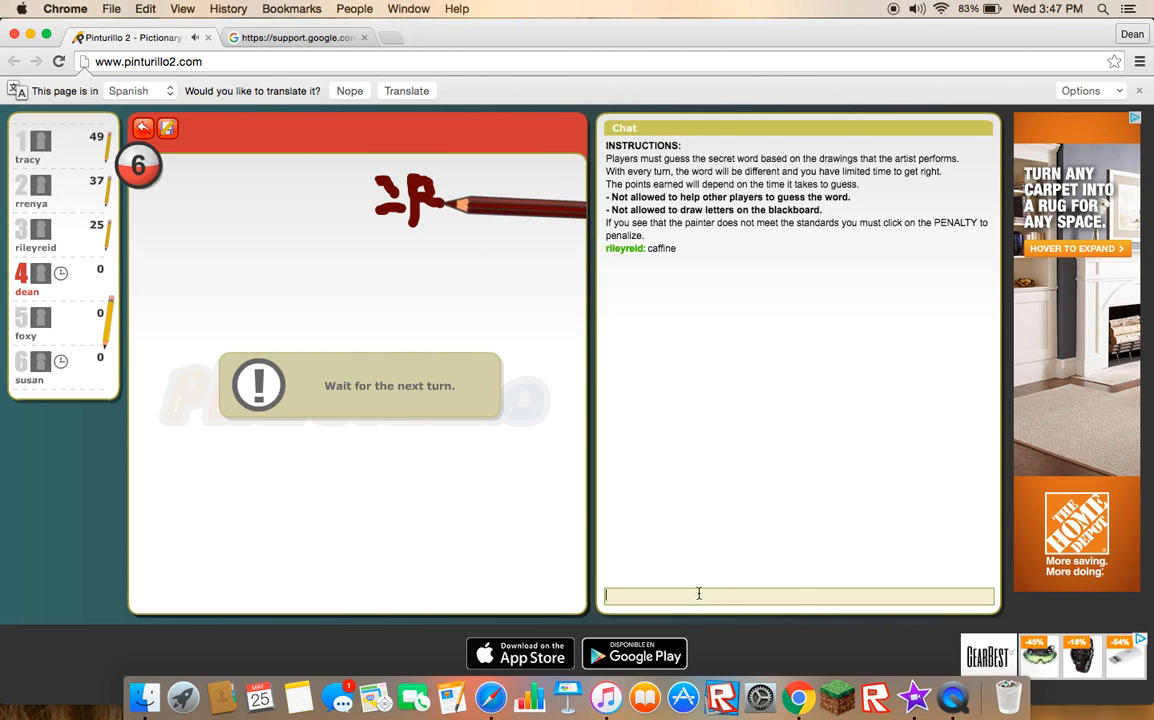
Step: Send a first chat message, then enter the guess 'caffeine'
{"action": "type", "text": "e56"}
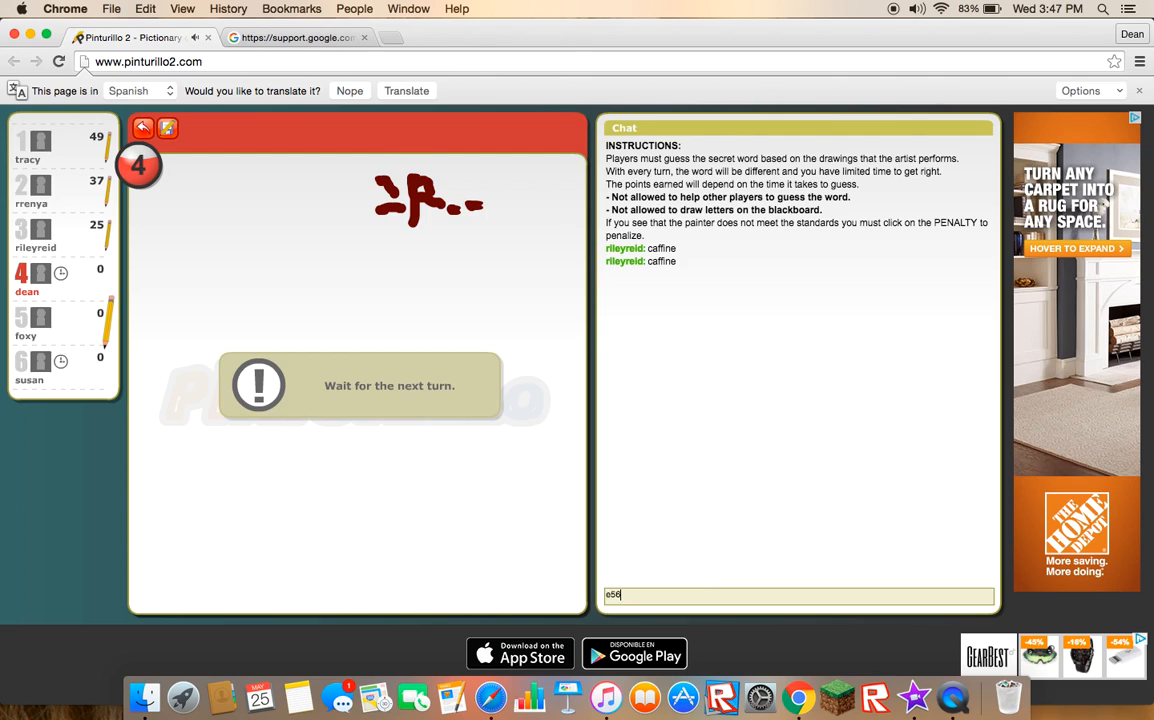
{"action": "key", "text": "enter"}
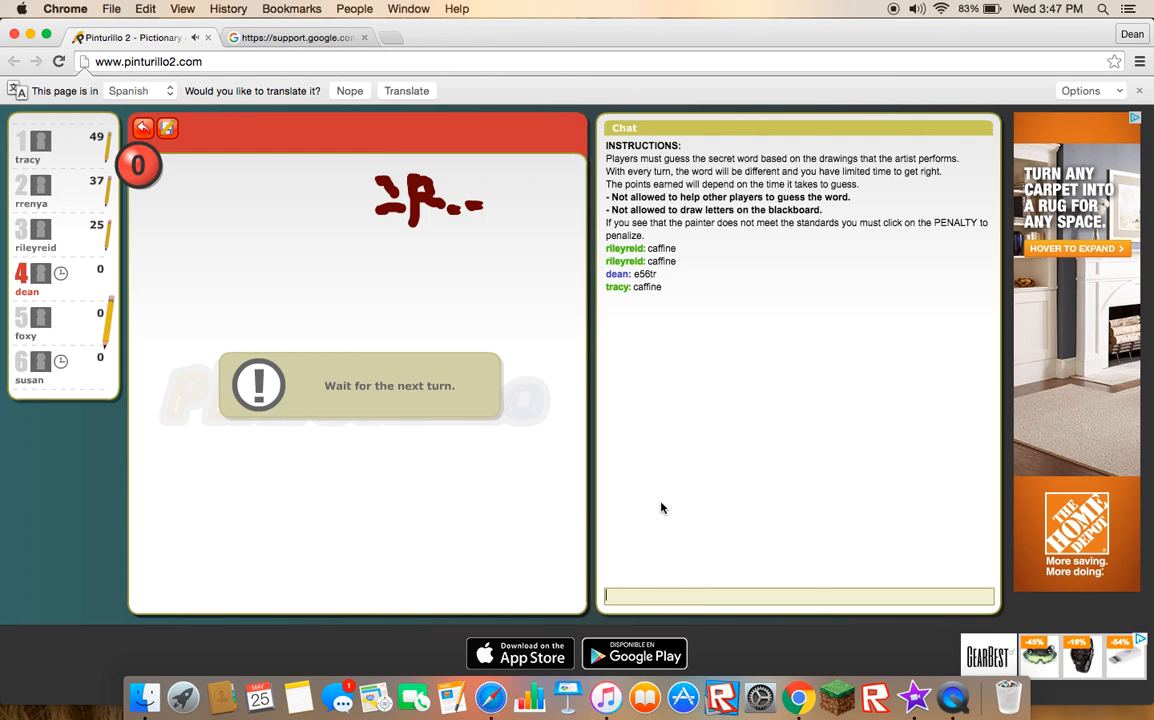
{"action": "type", "text": "caff"}
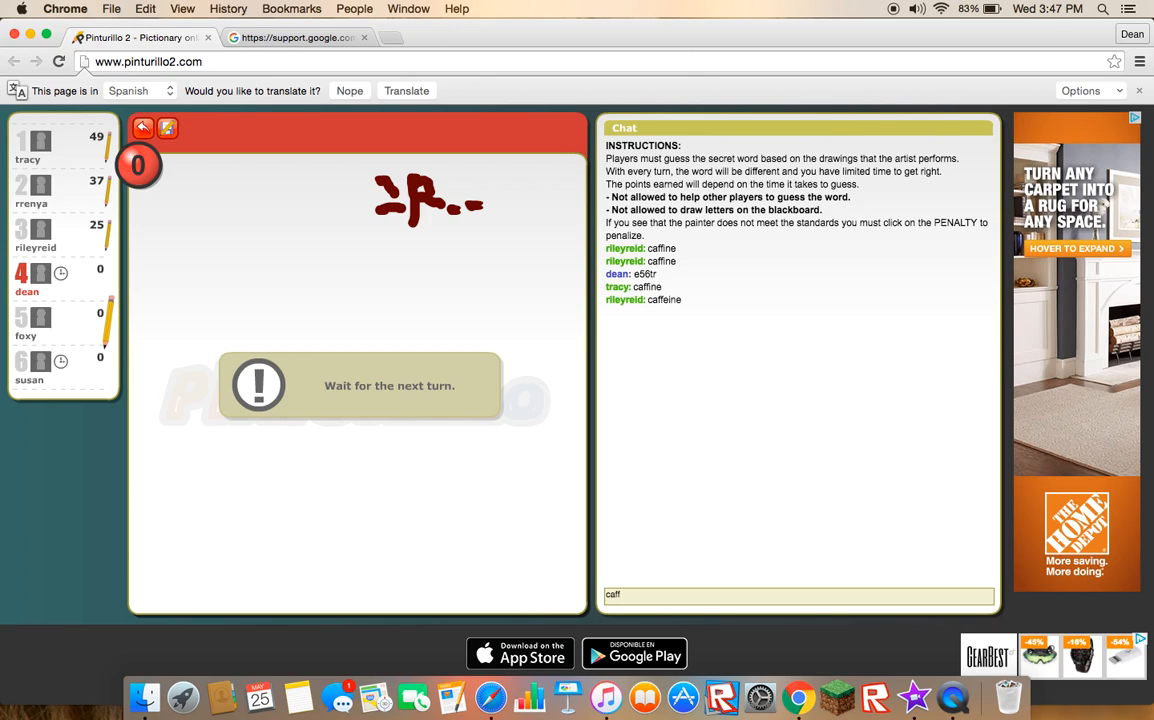
{"action": "type", "text": "e"}
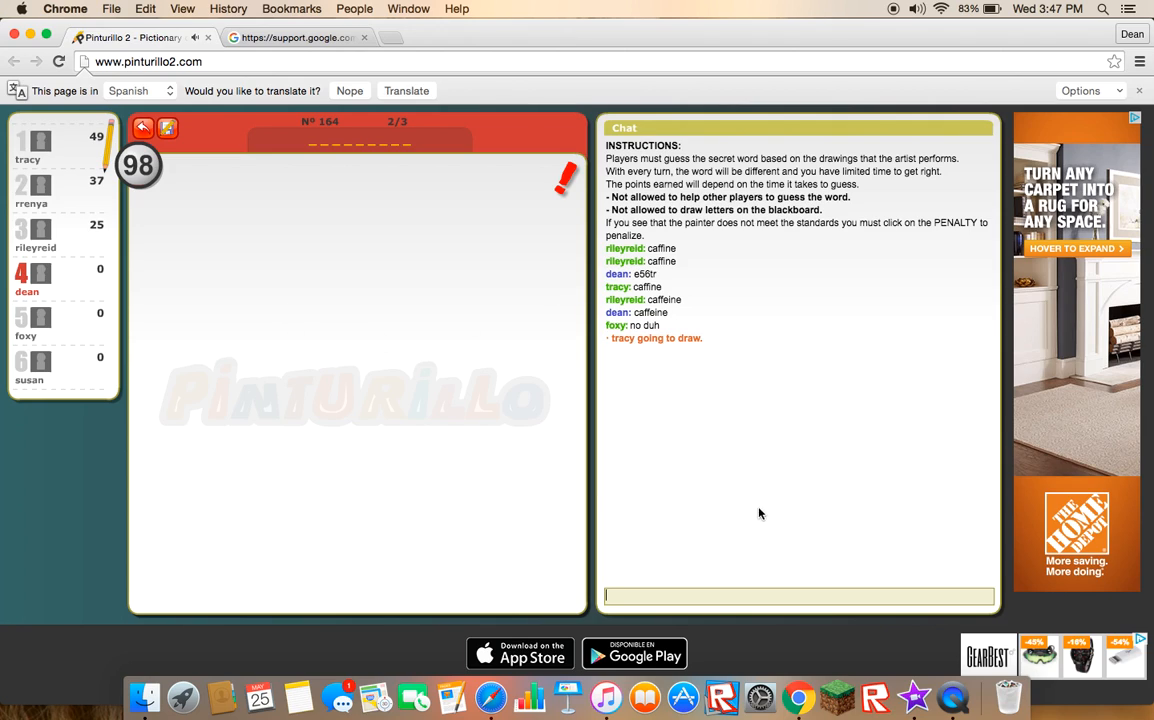
{"action": "mouse_move", "coordinate": [724, 592]}
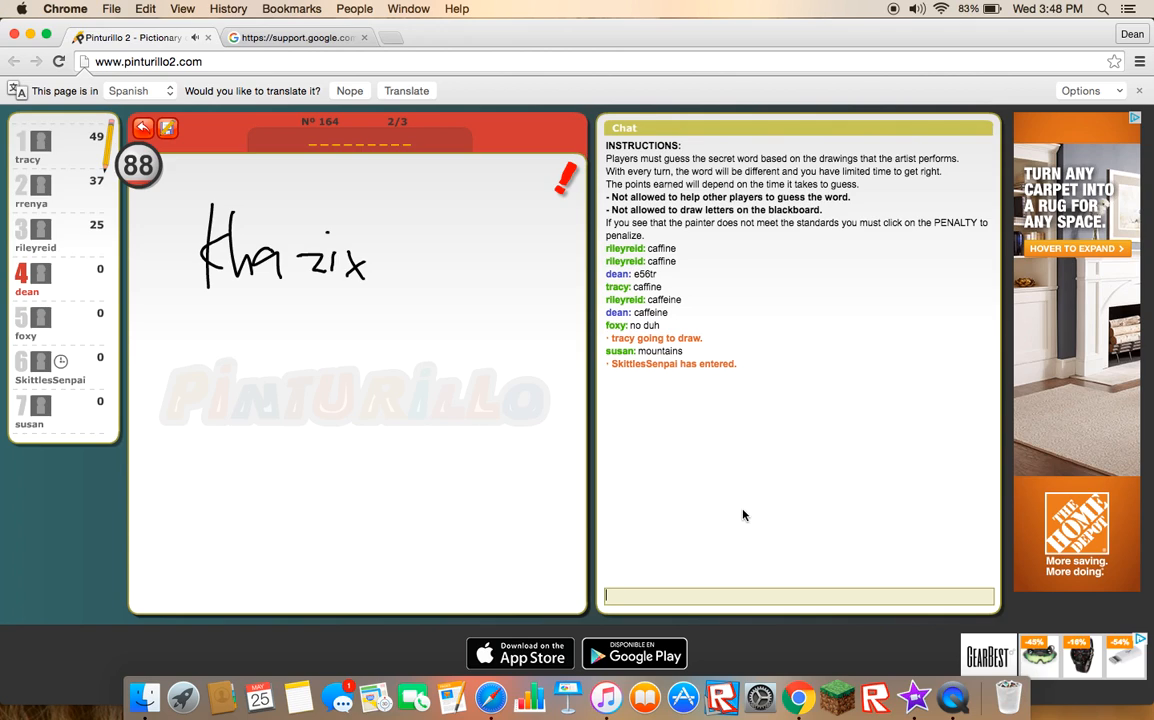
Step: Send the guess 'khazix' in the chat for the bug drawing
{"action": "type", "text": "kha"}
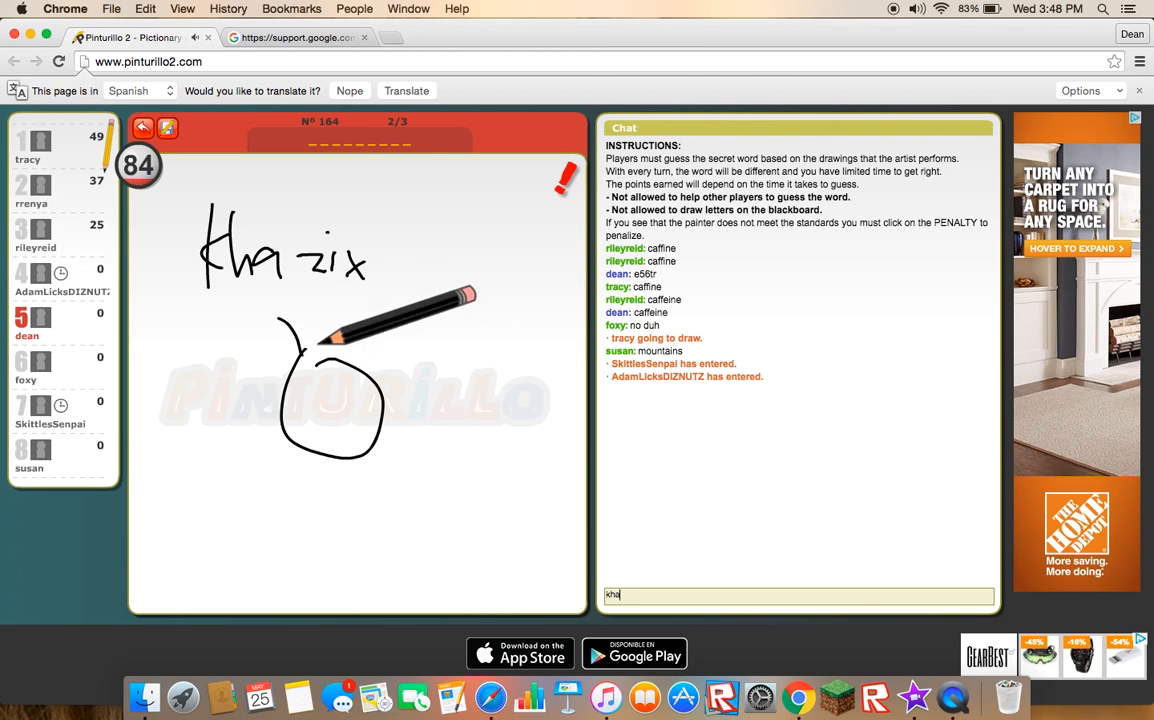
{"action": "key", "text": "enter"}
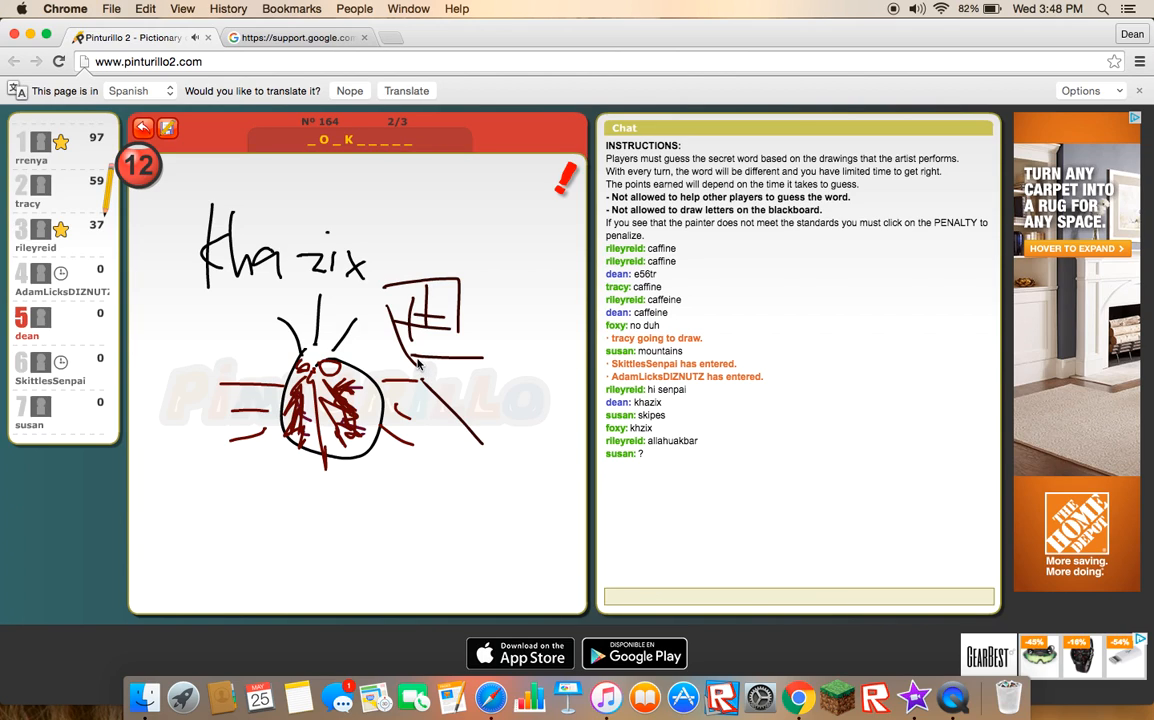
{"action": "mouse_move", "coordinate": [798, 696]}
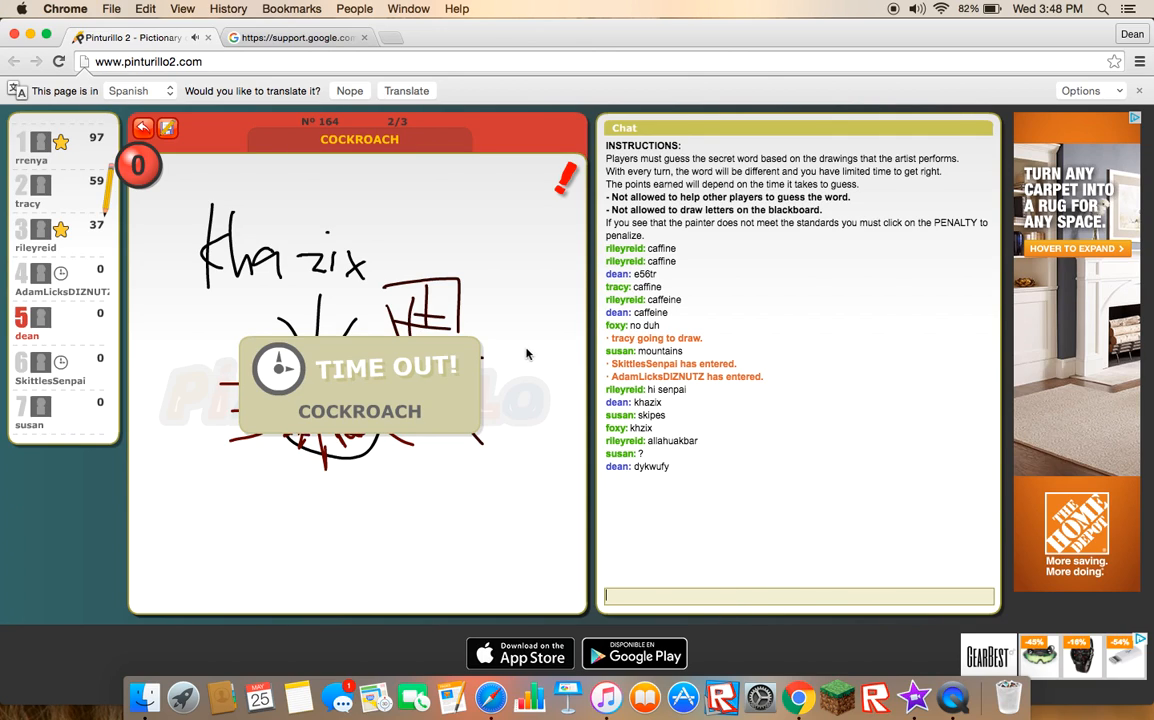
{"action": "mouse_move", "coordinate": [548, 400]}
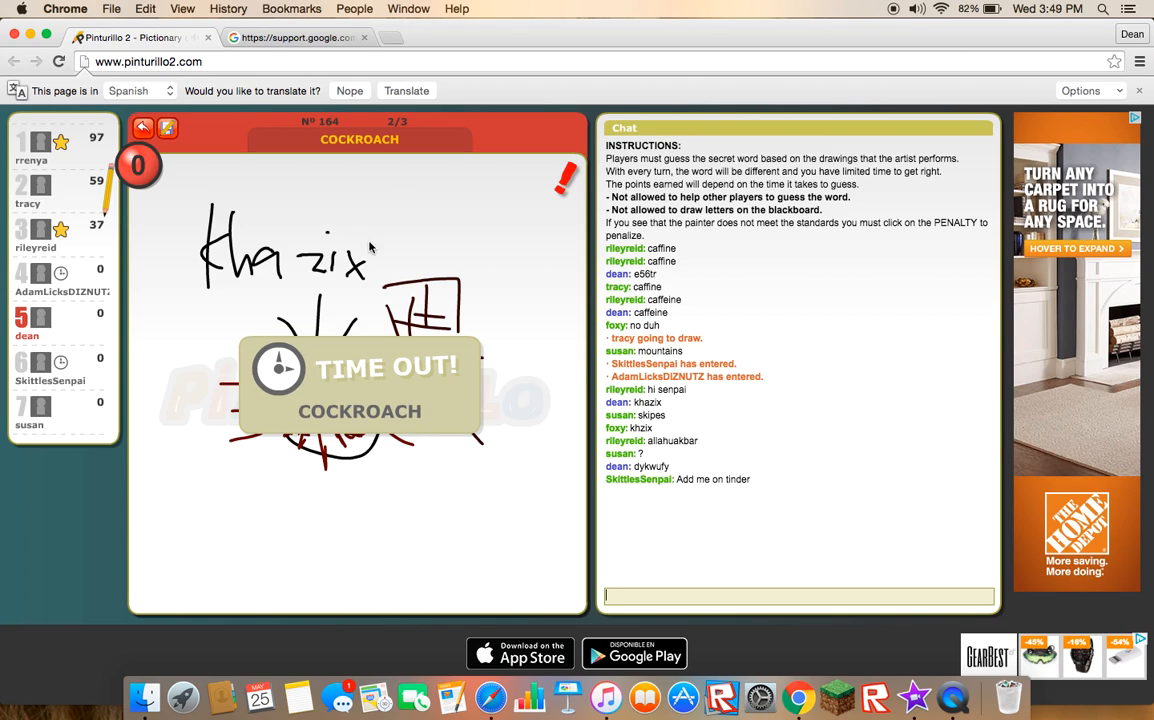
{"action": "mouse_move", "coordinate": [392, 408]}
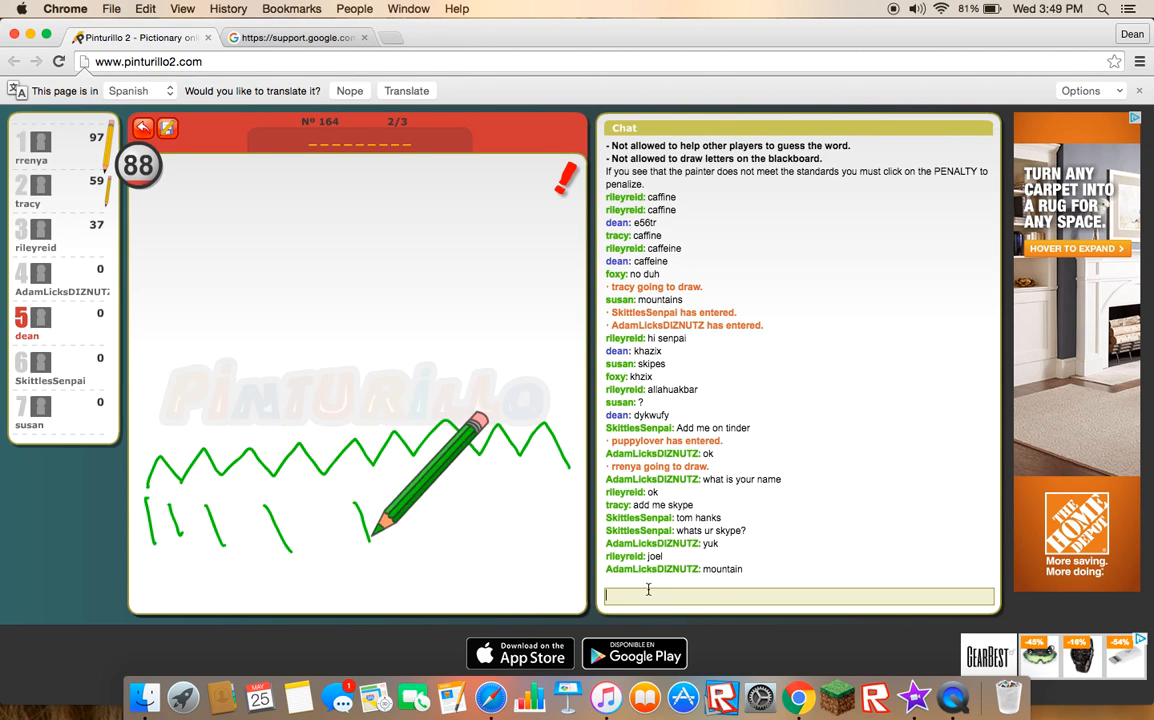
Step: Enter the guesses 'nature' and 'sun' in the chat for the forest drawing
{"action": "type", "text": "nat"}
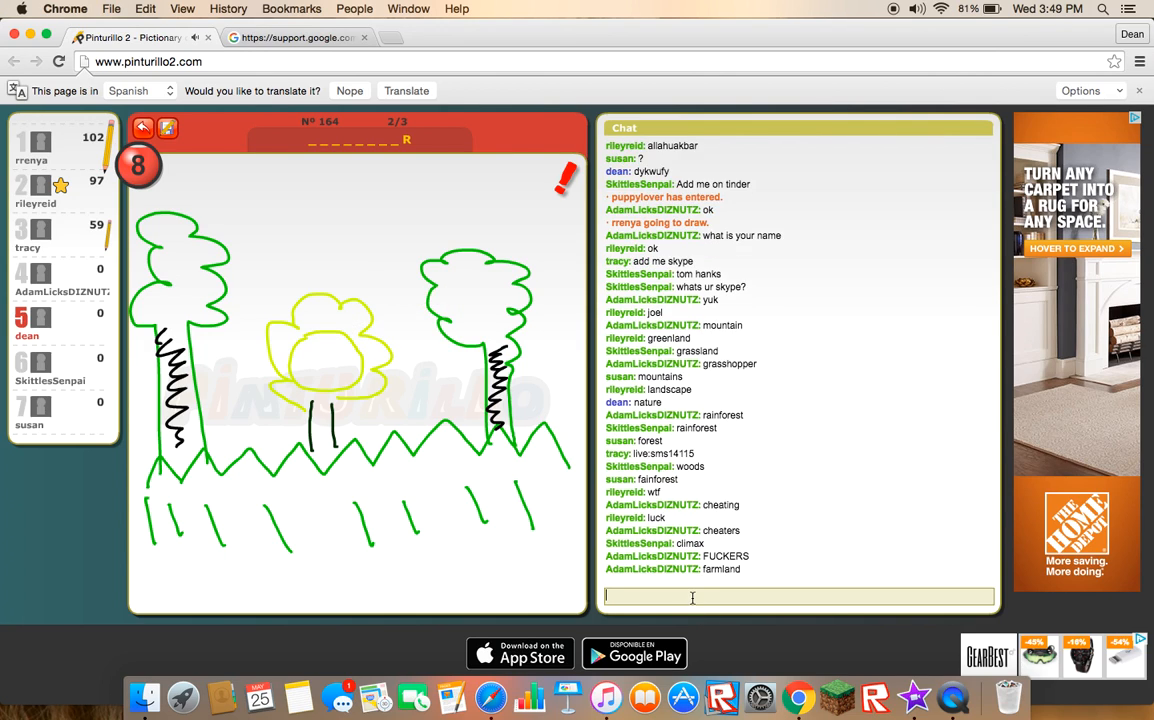
{"action": "type", "text": "sun"}
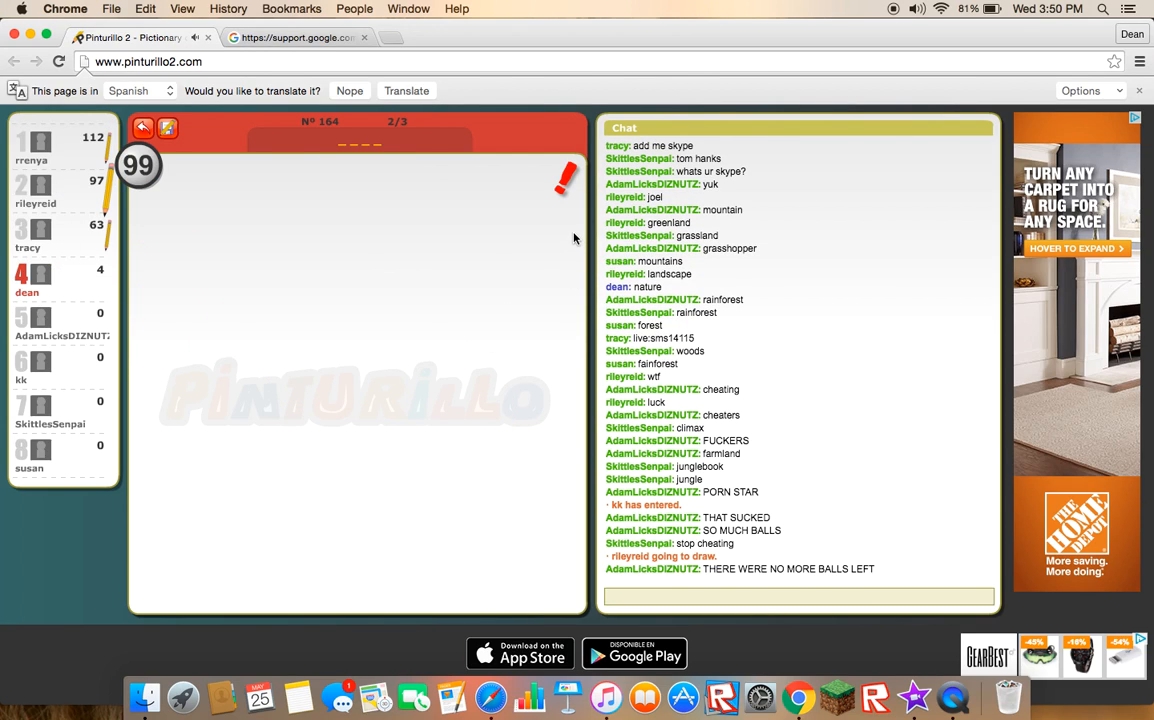
Step: Enter the chat guesses 'man' and 'long' for the stick-figure drawing
{"action": "left_click", "coordinate": [778, 596]}
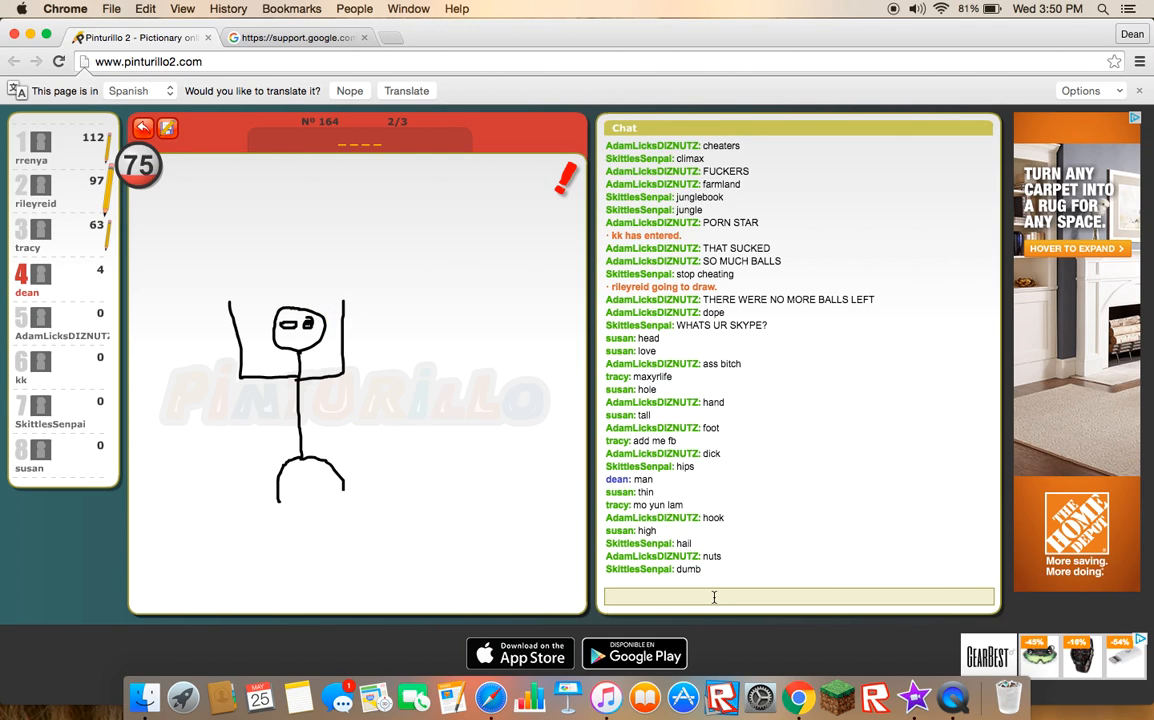
{"action": "type", "text": "m"}
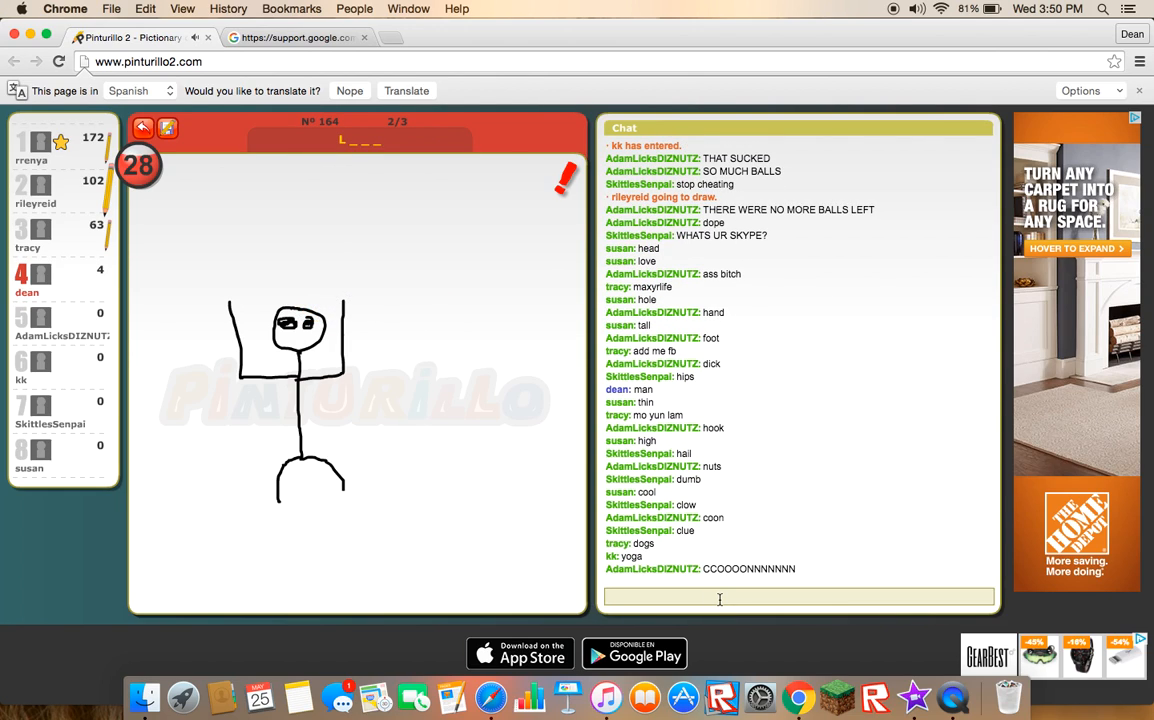
{"action": "type", "text": "long"}
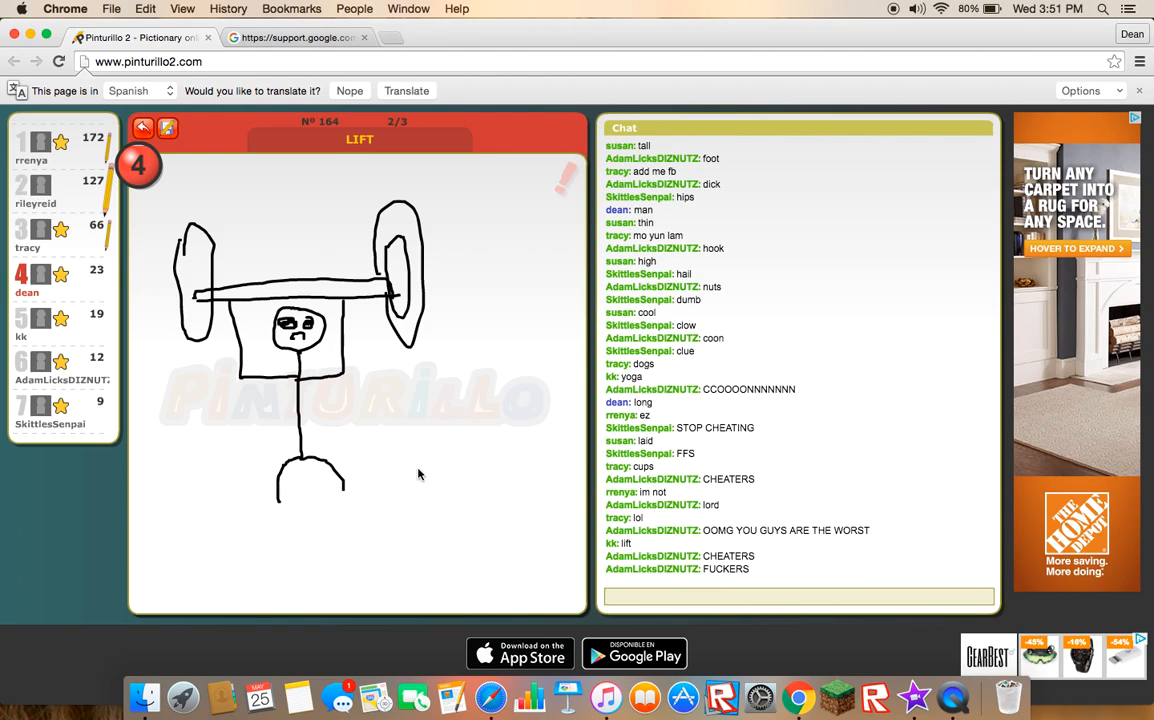
{"action": "mouse_move", "coordinate": [420, 572]}
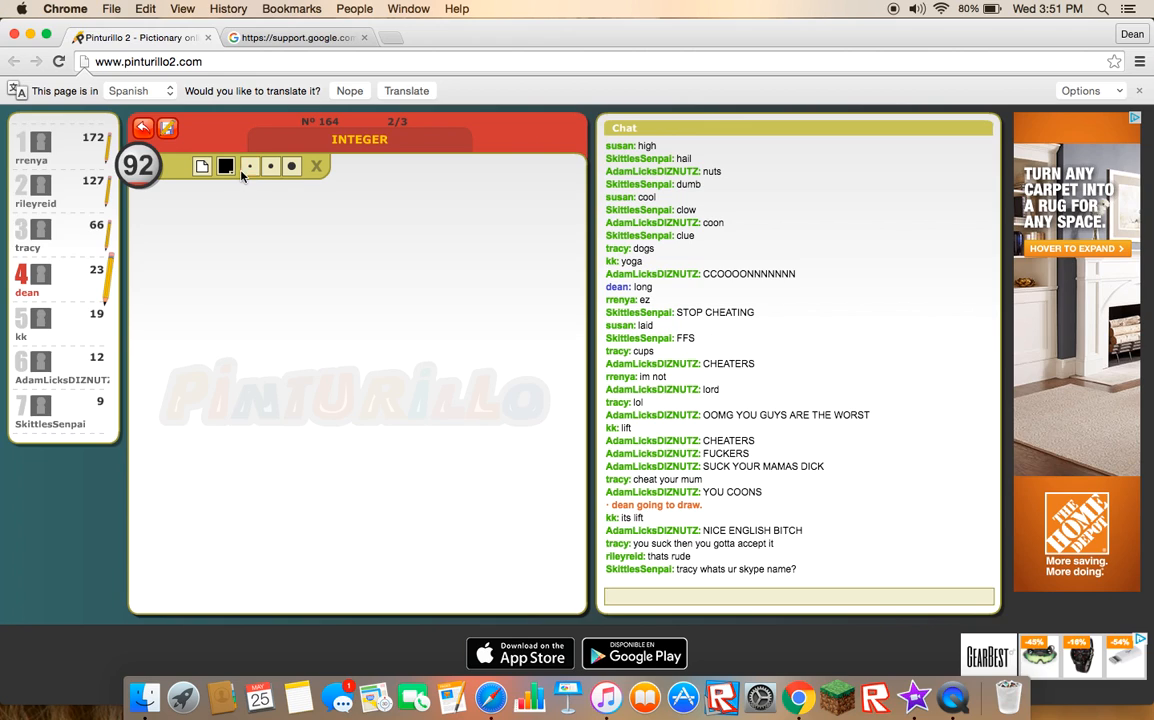
Step: Choose the black colour swatch to draw INTEGER with
{"action": "left_click", "coordinate": [224, 166]}
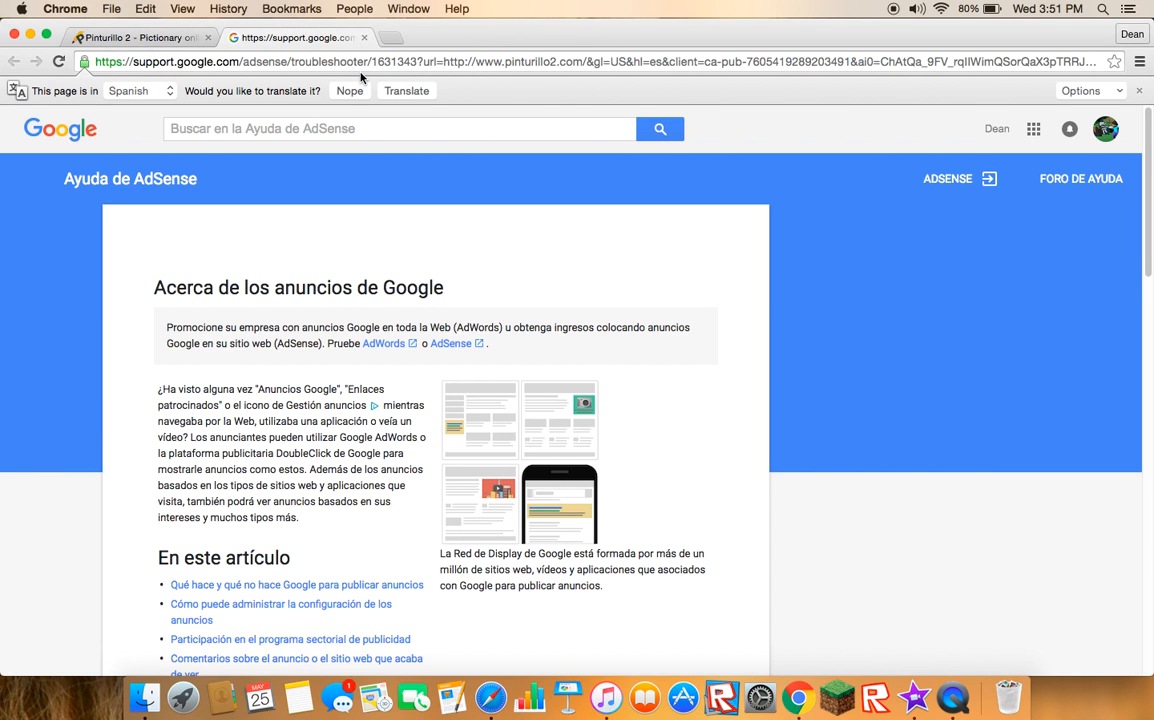
Step: Search Google for 'intger' in a new tab, then return to the Pinturillo 2 tab
{"action": "type", "text": "i"}
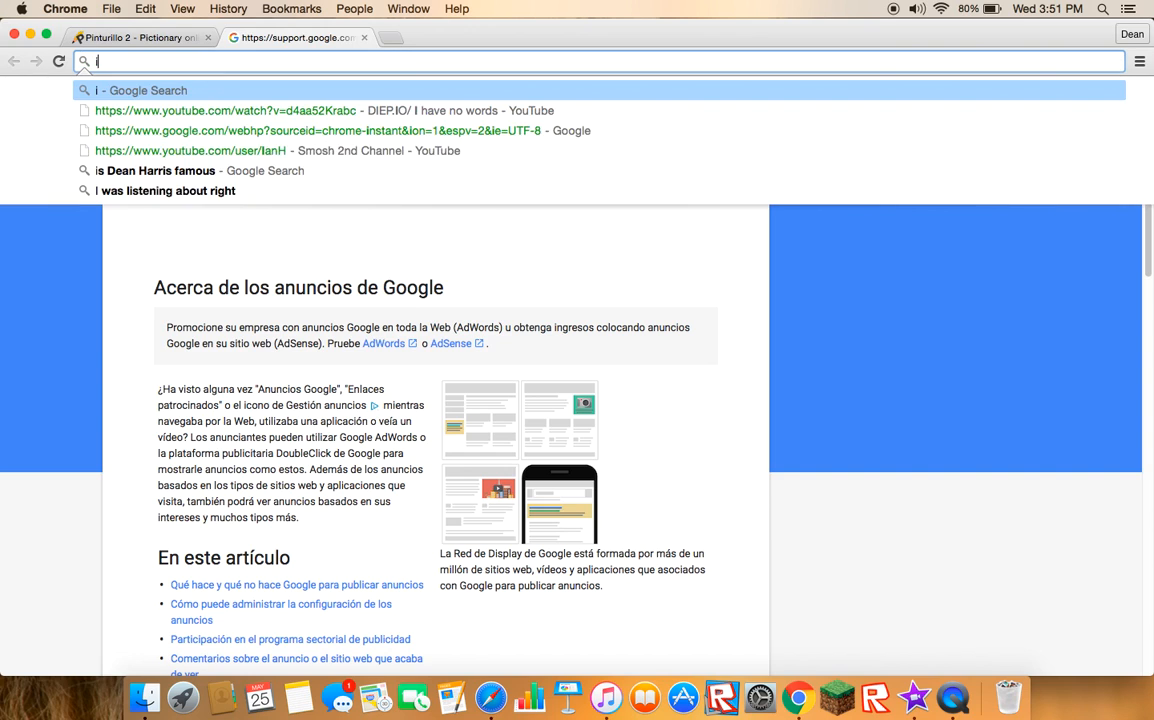
{"action": "type", "text": "intger"}
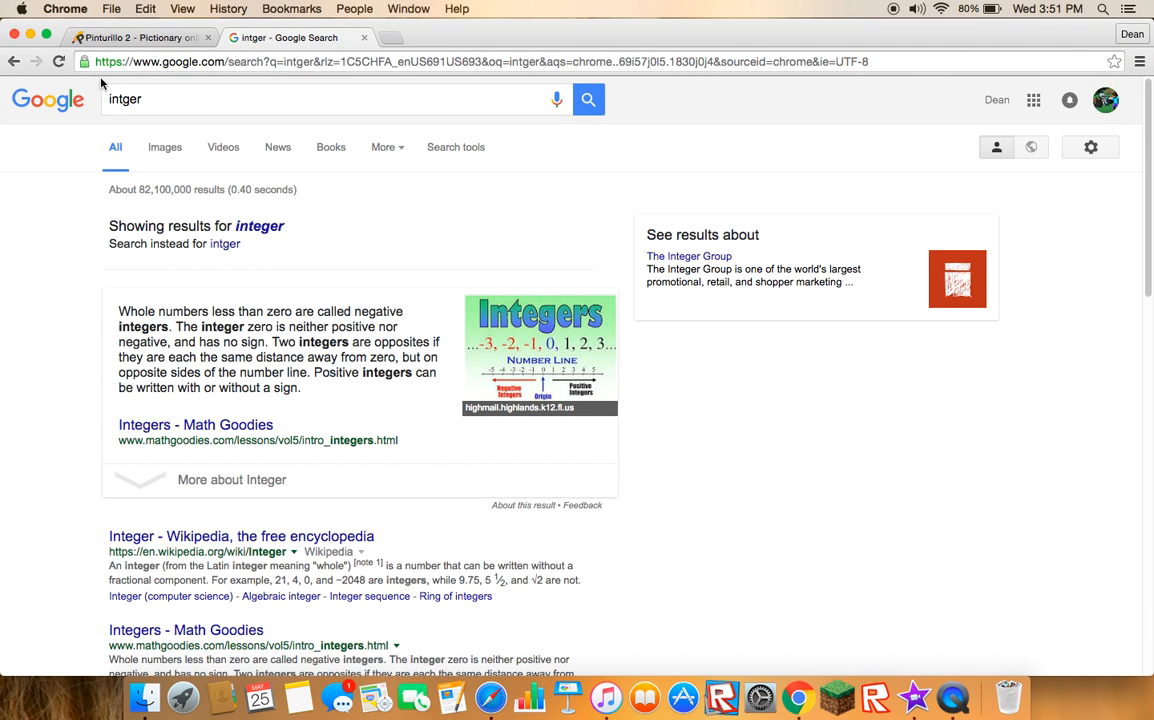
{"action": "left_click", "coordinate": [140, 36]}
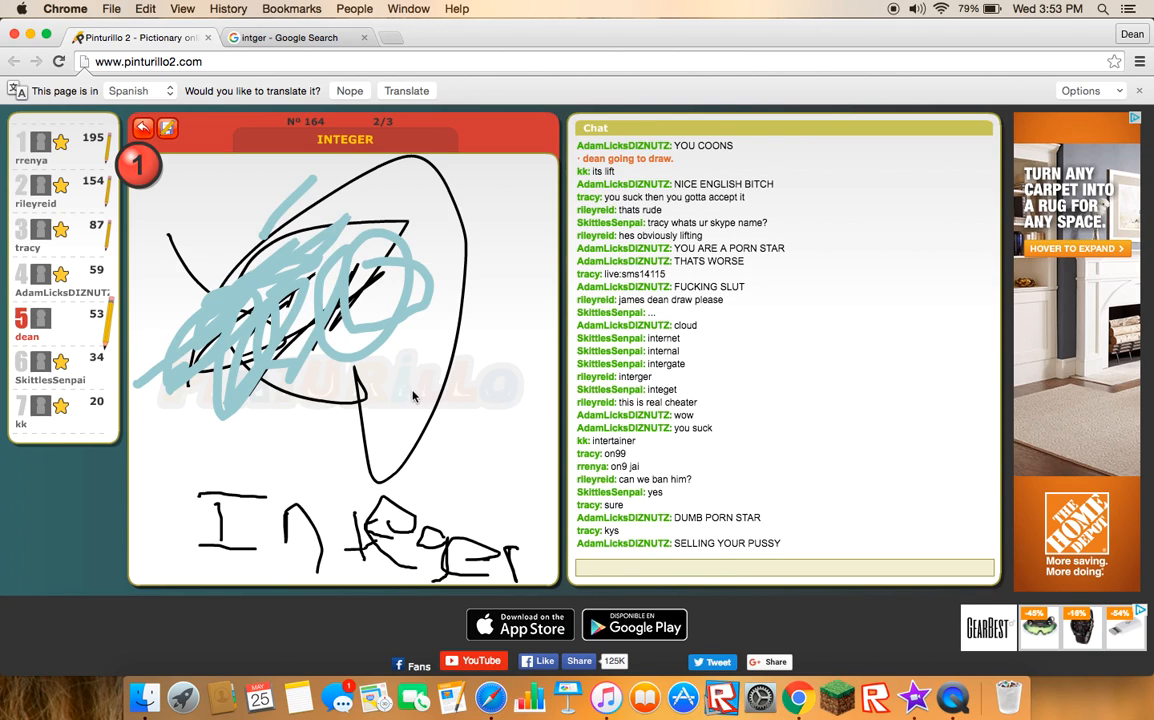
{"action": "mouse_move", "coordinate": [202, 216]}
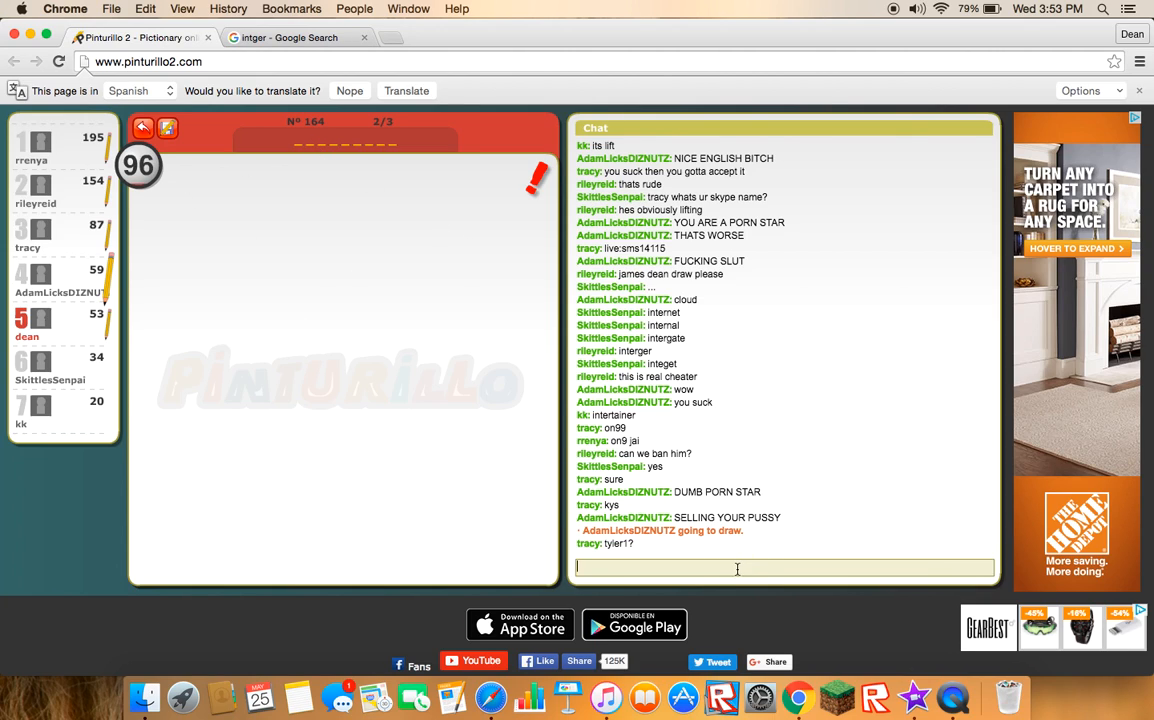
Step: Drag over the alien-and-figures drawing and start typing the guess 'ori' in chat
{"action": "left_click_drag", "start_coordinate": [464, 184], "coordinate": [436, 336]}
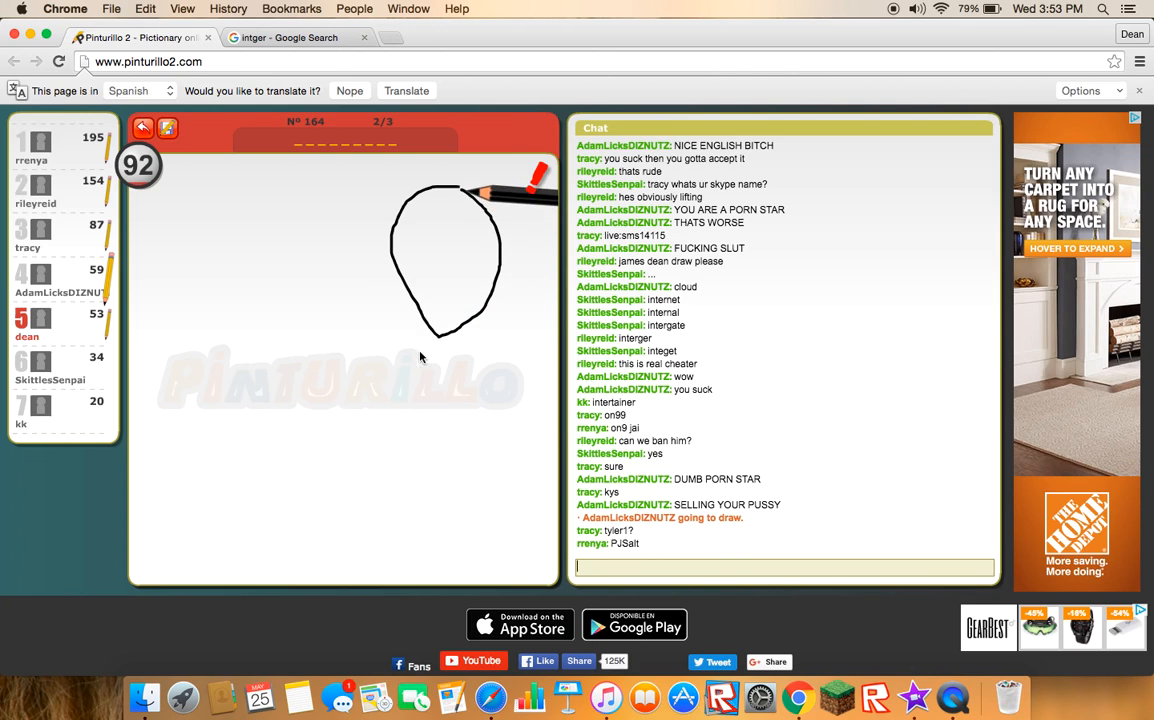
{"action": "left_click_drag", "start_coordinate": [470, 236], "coordinate": [420, 216]}
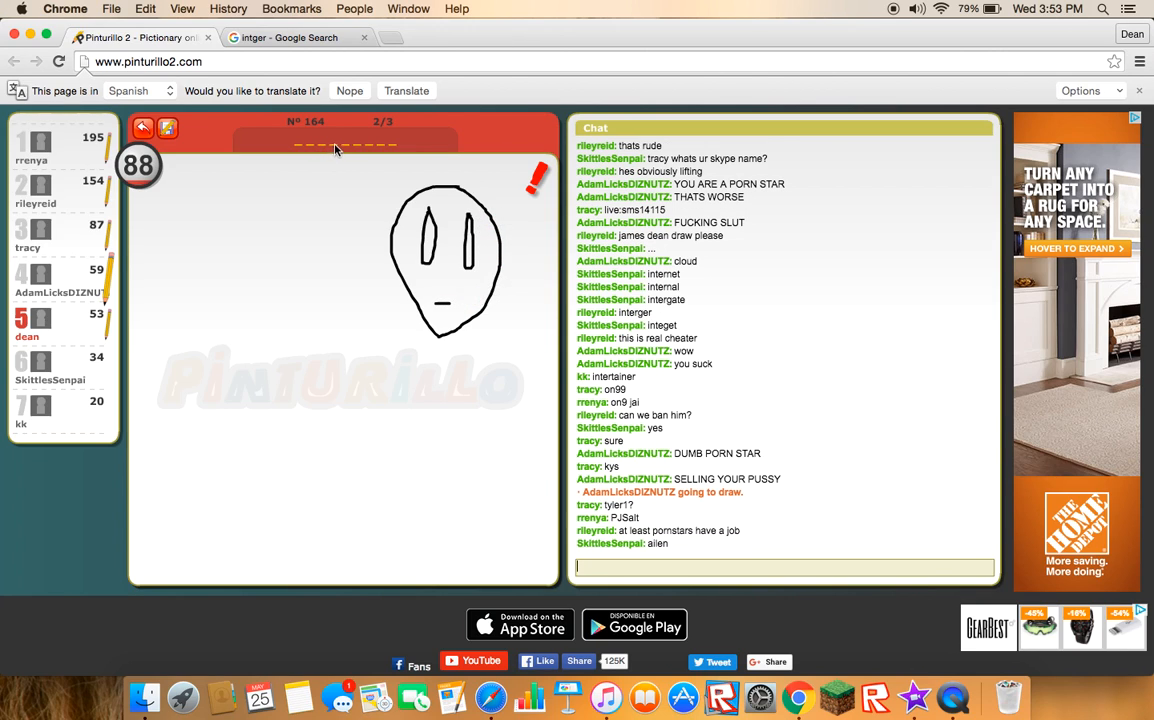
{"action": "left_click_drag", "start_coordinate": [444, 320], "coordinate": [490, 560]}
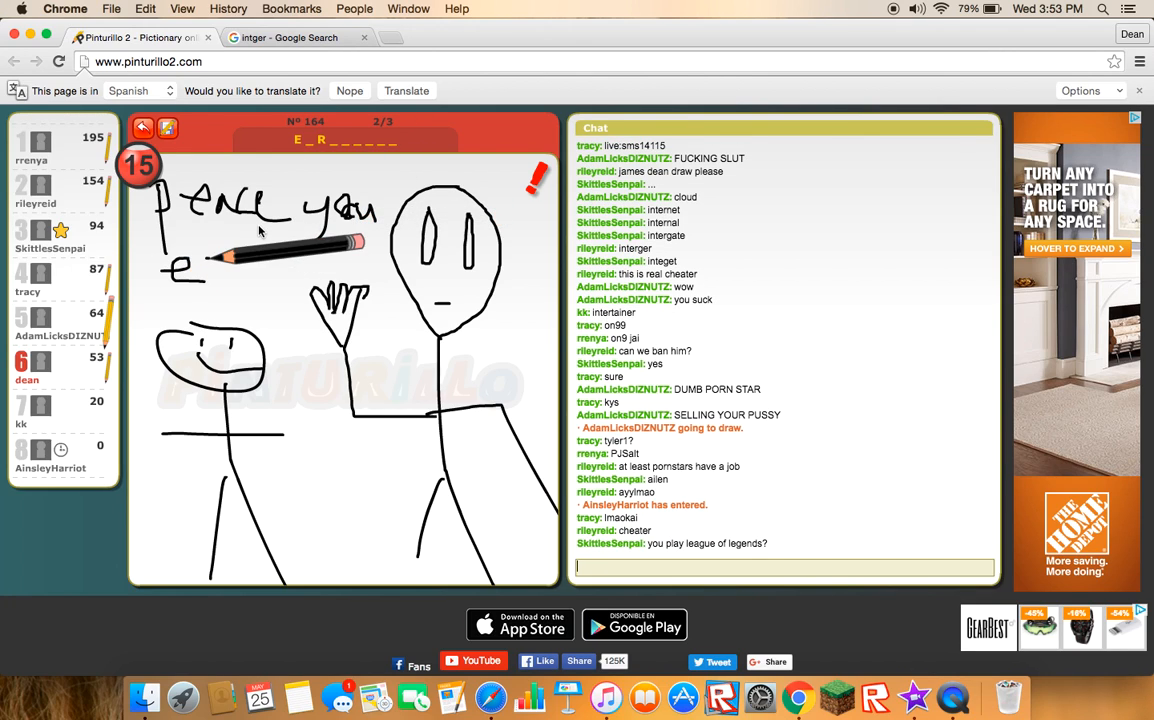
{"action": "left_click_drag", "start_coordinate": [210, 256], "coordinate": [256, 256]}
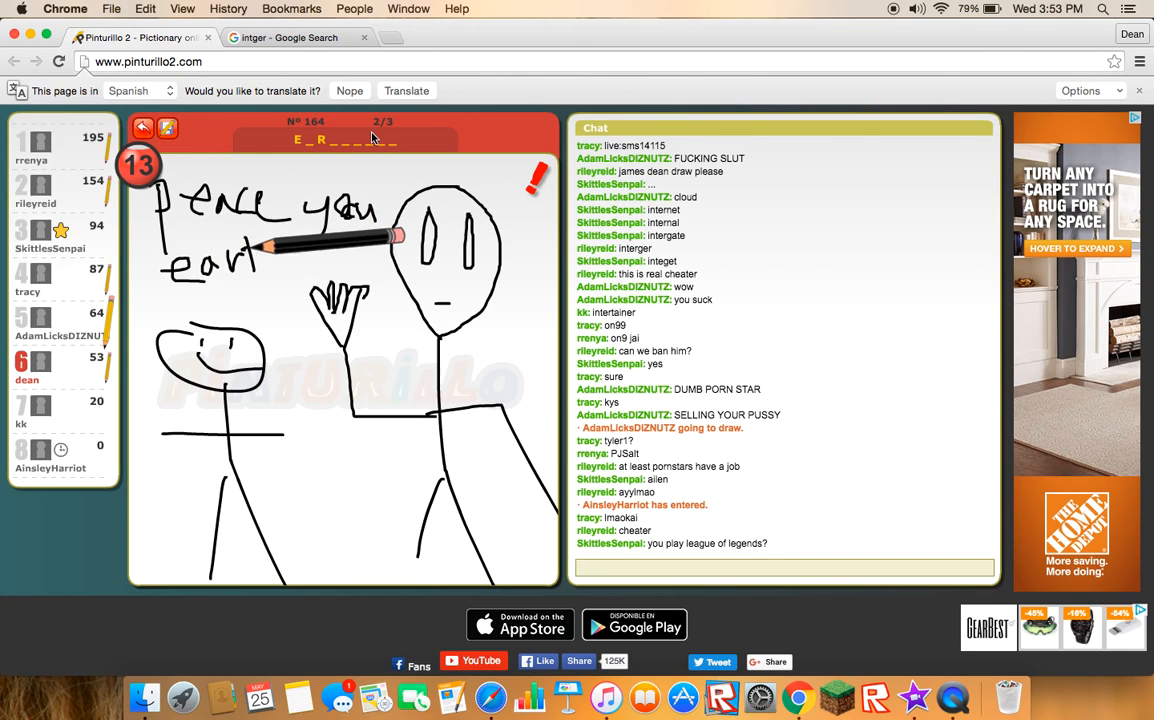
{"action": "type", "text": "ori"}
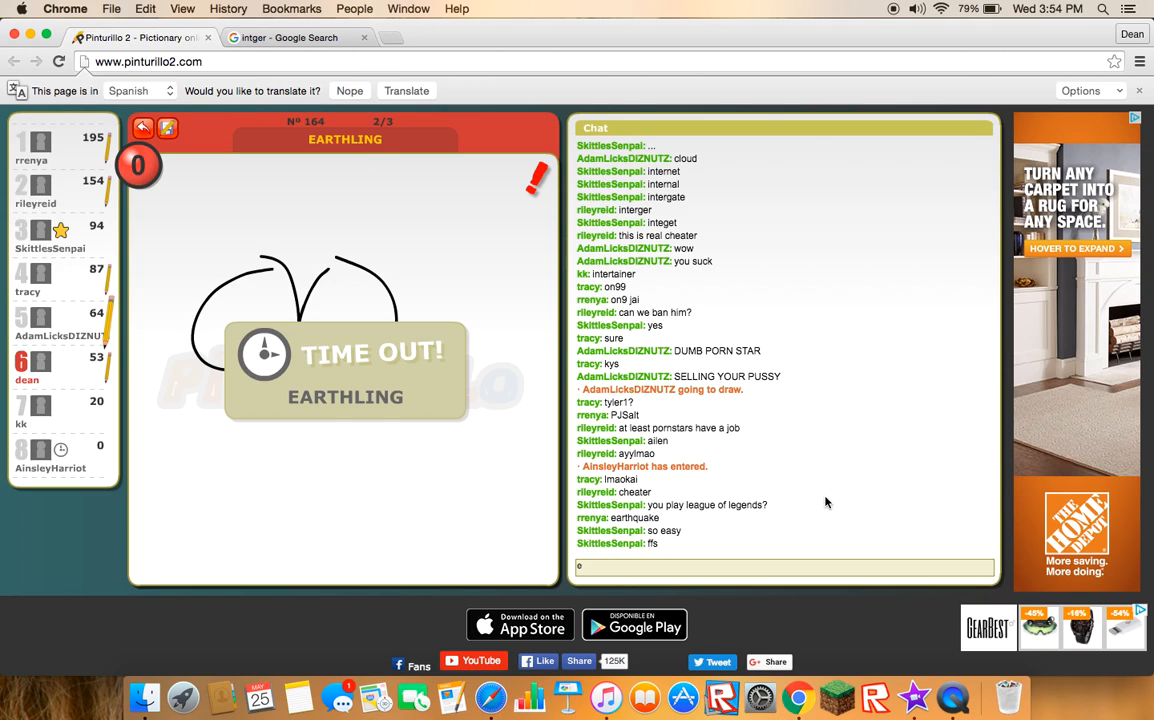
Step: Send 'wht' and 'blank' as chat guesses for the spray-can drawing
{"action": "type", "text": "wht"}
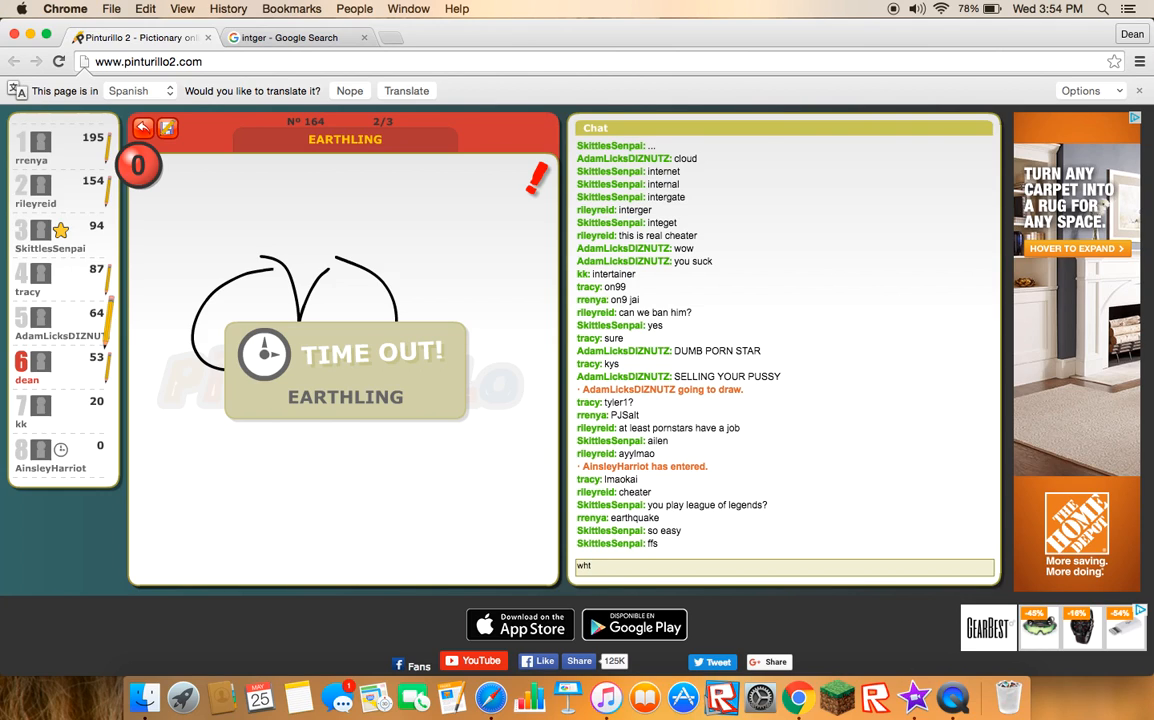
{"action": "key", "text": "Enter"}
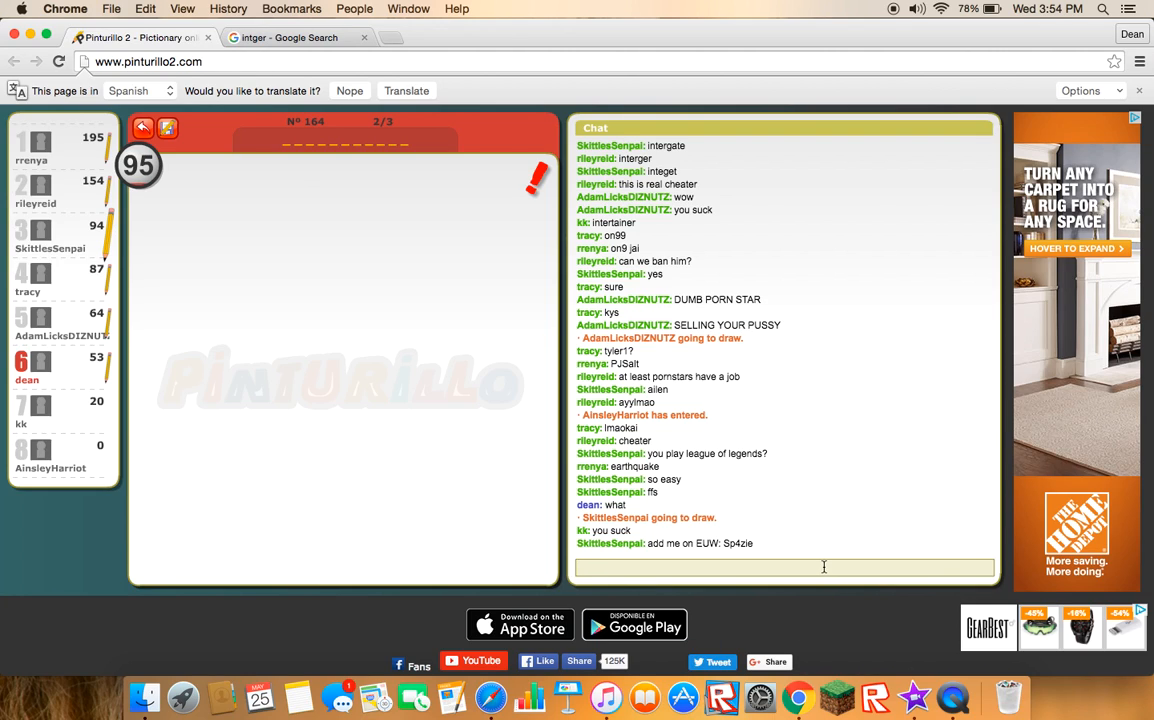
{"action": "type", "text": "blank"}
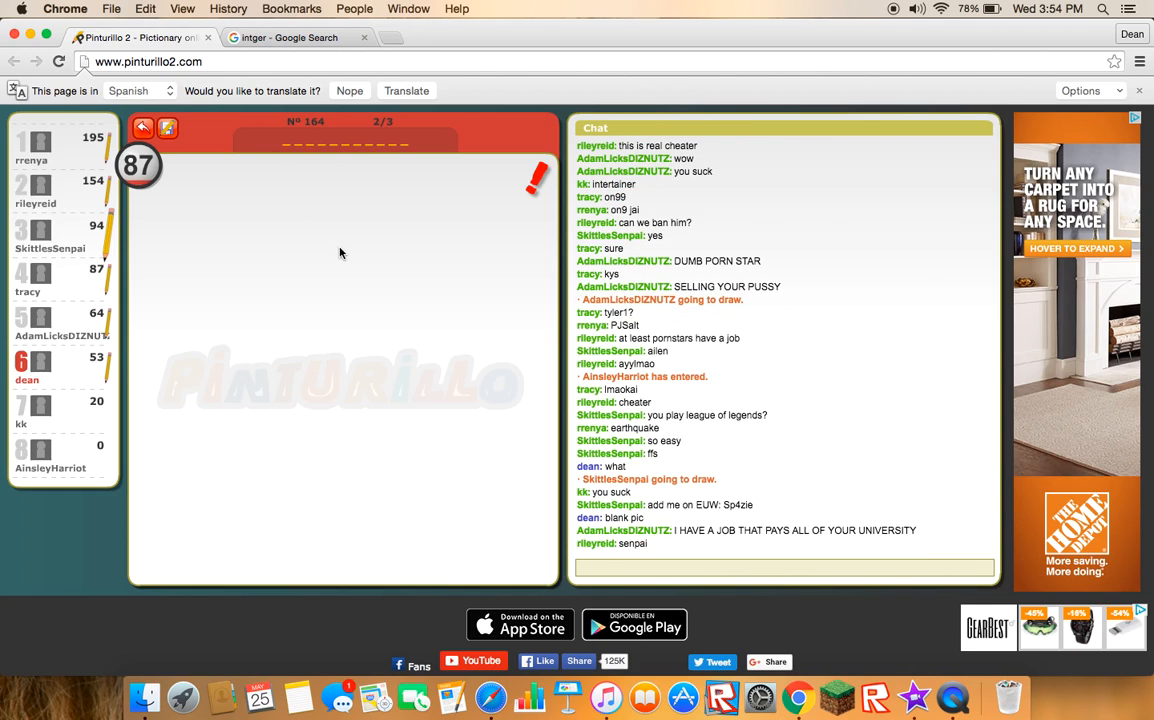
{"action": "left_click", "coordinate": [784, 568]}
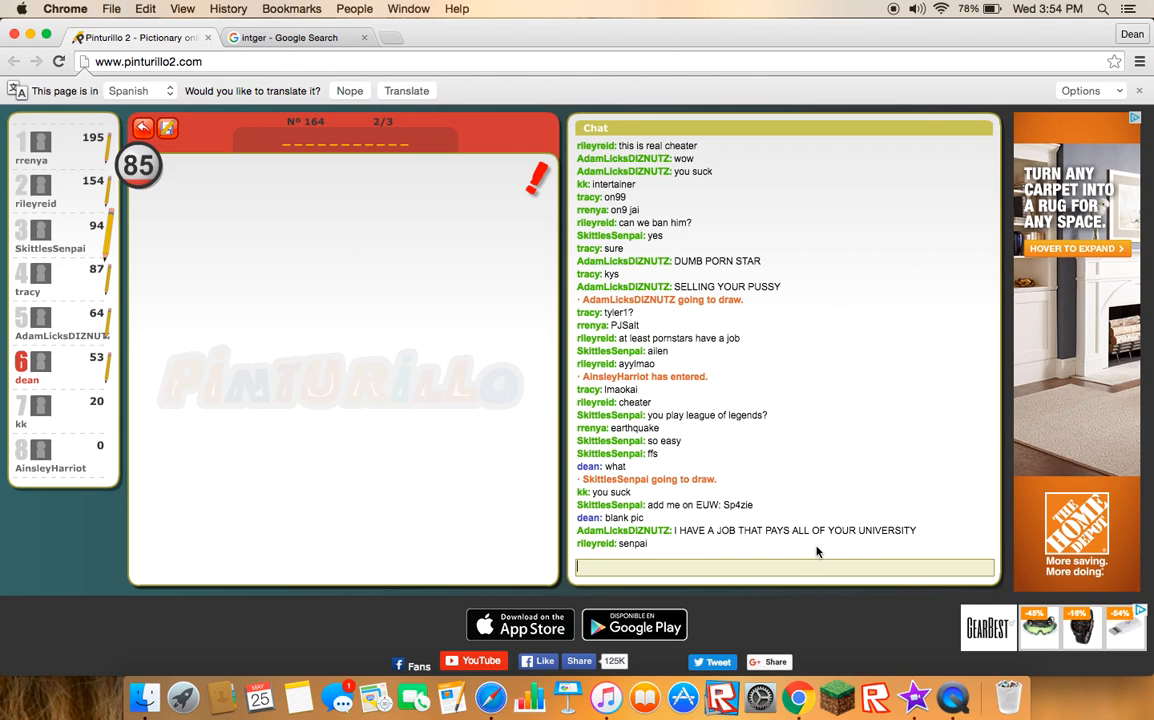
{"action": "mouse_move", "coordinate": [868, 556]}
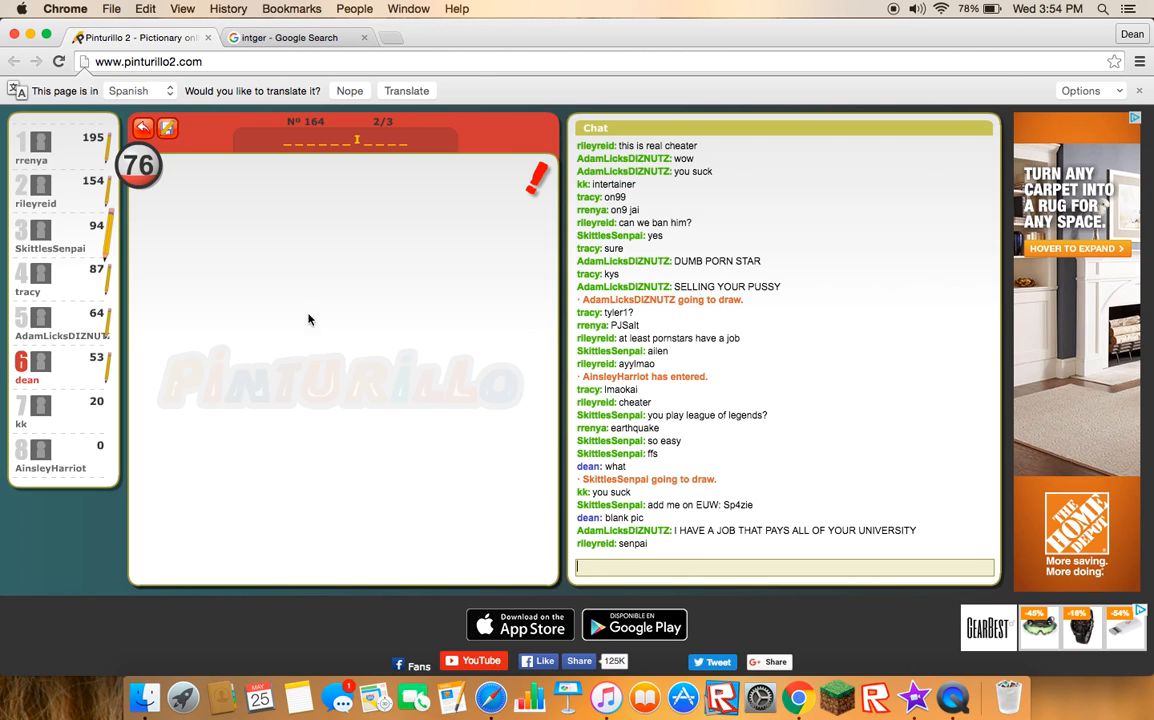
Step: Type further guess fragments 'h', 'el', 'xiu' before the round times out on INSECTICIDE
{"action": "type", "text": "h"}
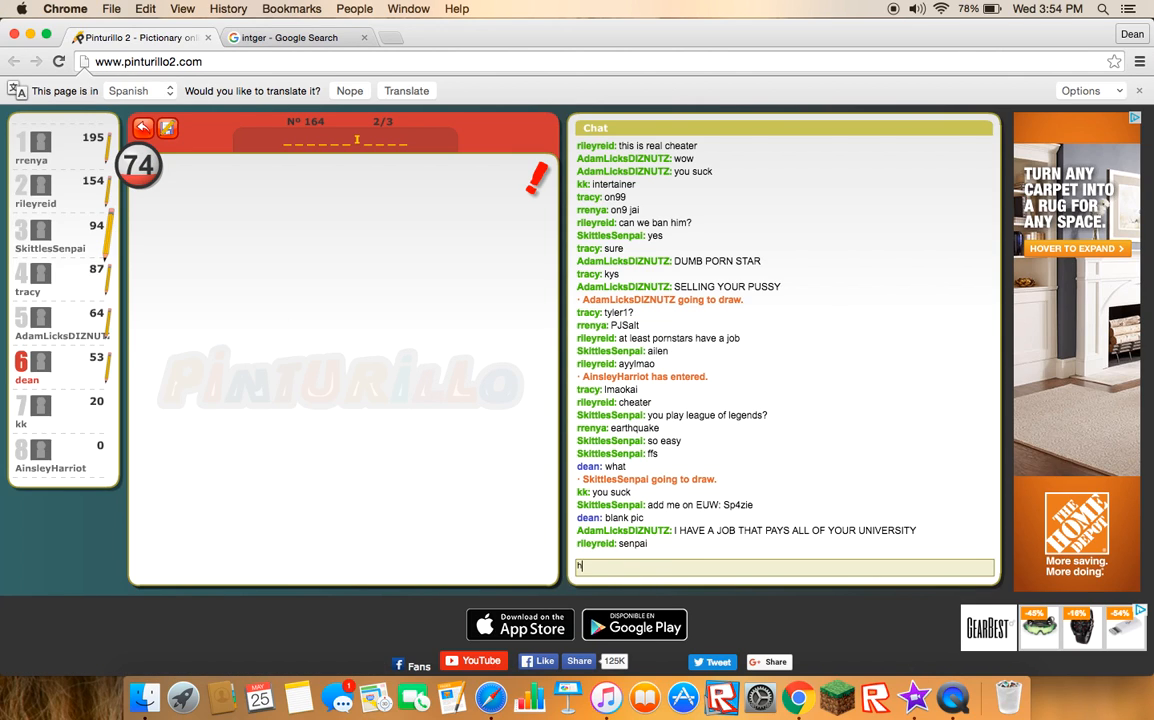
{"action": "type", "text": "el"}
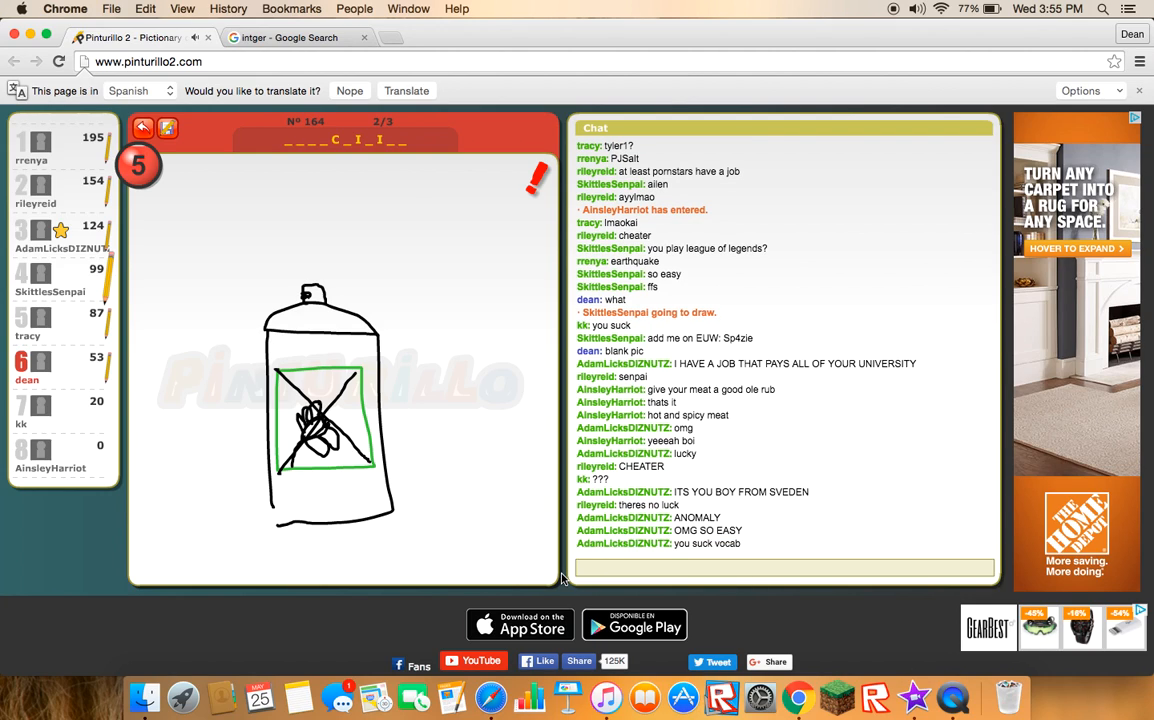
{"action": "type", "text": "xiu"}
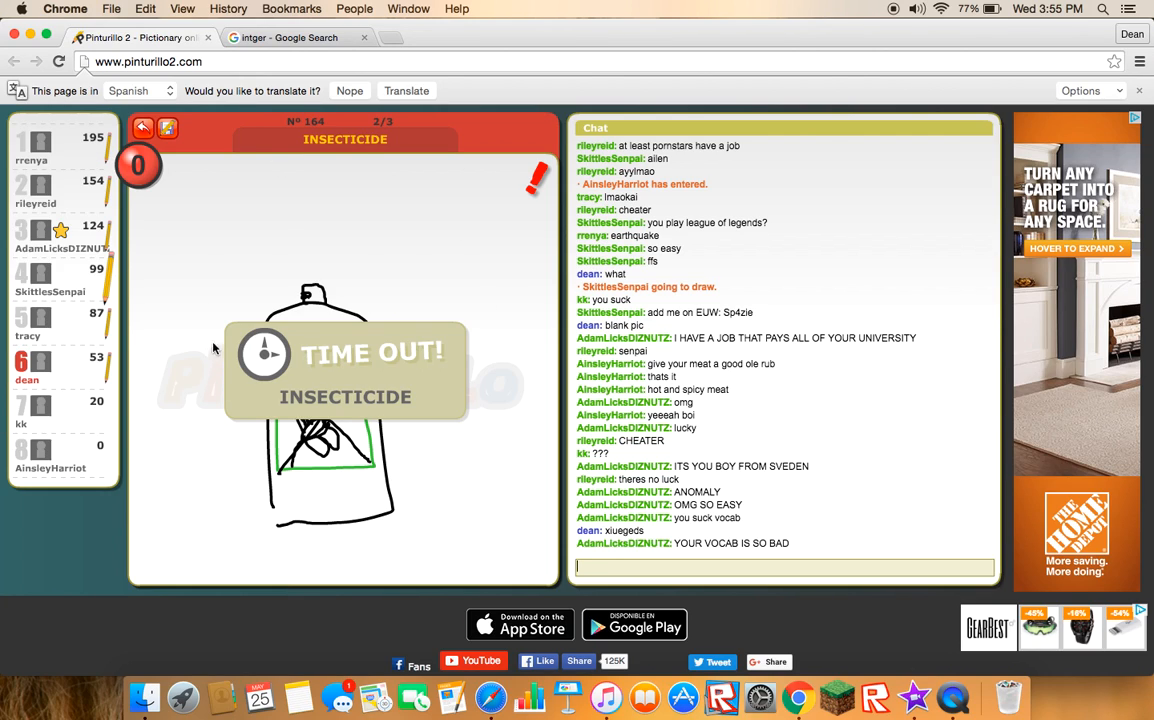
{"action": "mouse_move", "coordinate": [88, 360]}
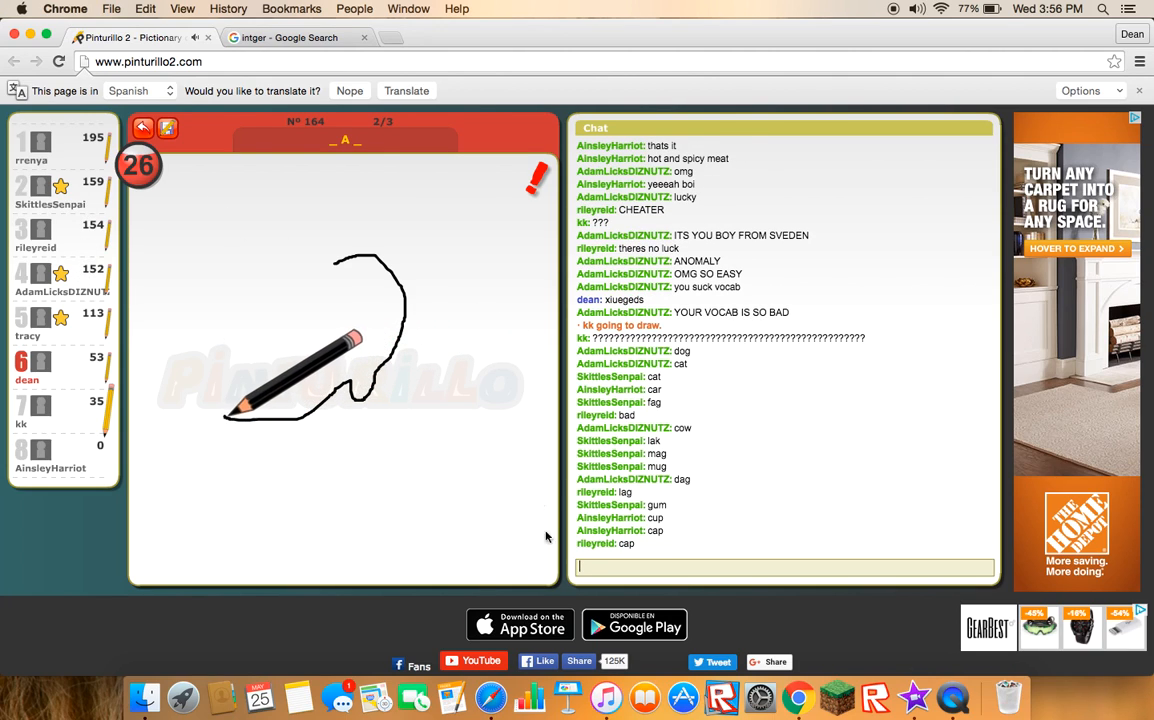
Step: Guess the ear drawing in chat, revealing EAR and raising the score to 76
{"action": "type", "text": "c"}
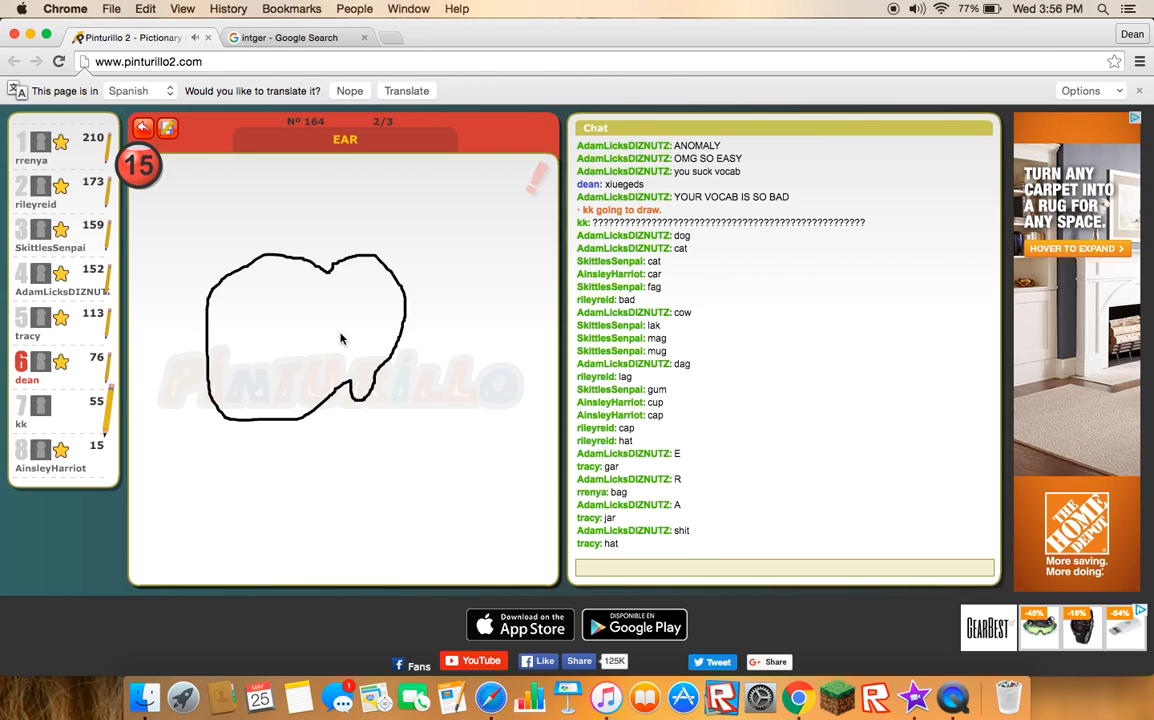
{"action": "left_click", "coordinate": [784, 568]}
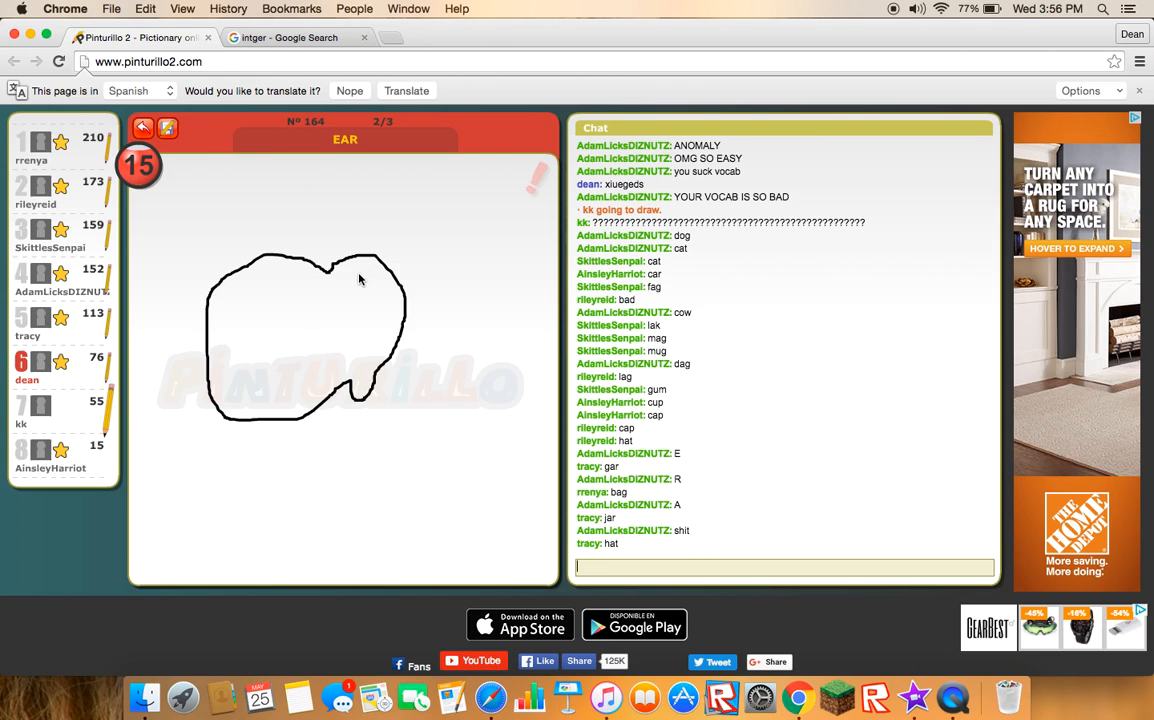
{"action": "mouse_move", "coordinate": [296, 300]}
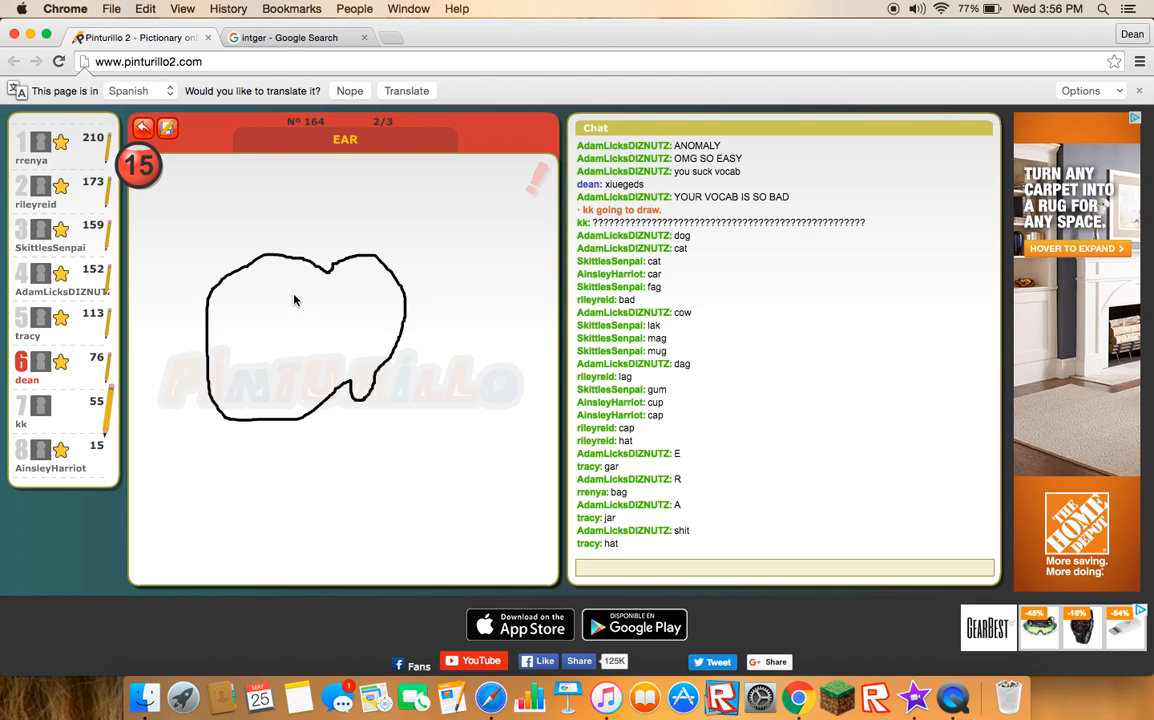
{"action": "mouse_move", "coordinate": [304, 204]}
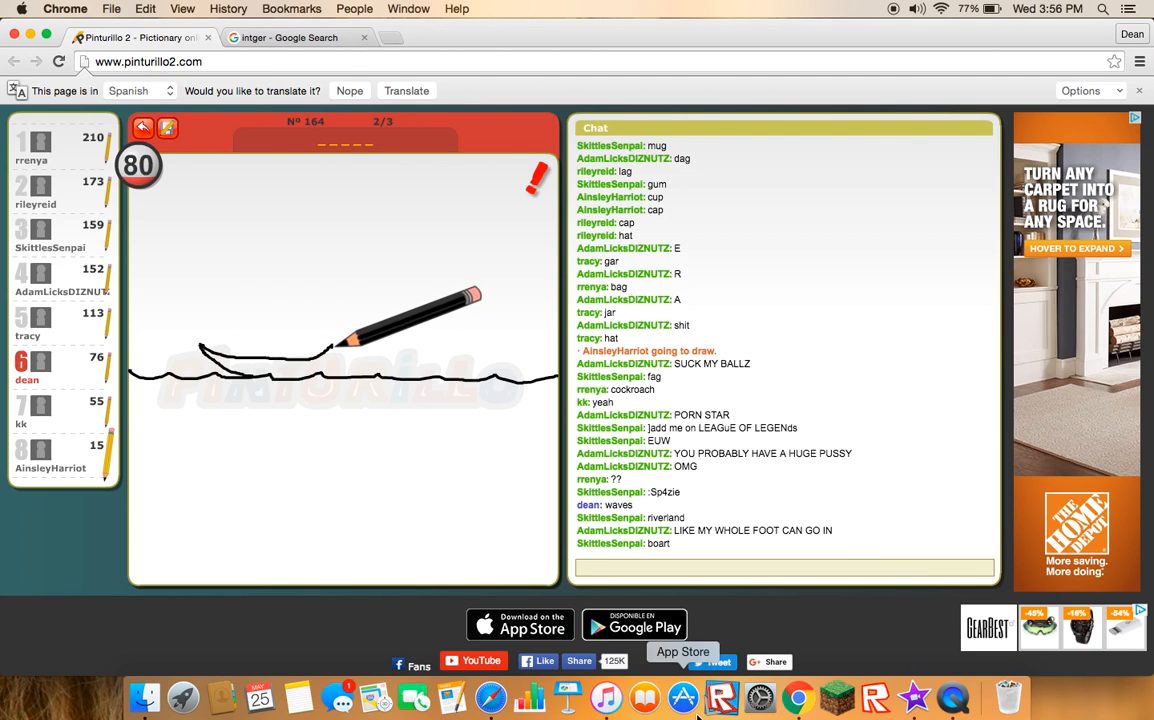
Step: Post 'boat' and 'a' as guesses for the sailboat drawing
{"action": "type", "text": "boat"}
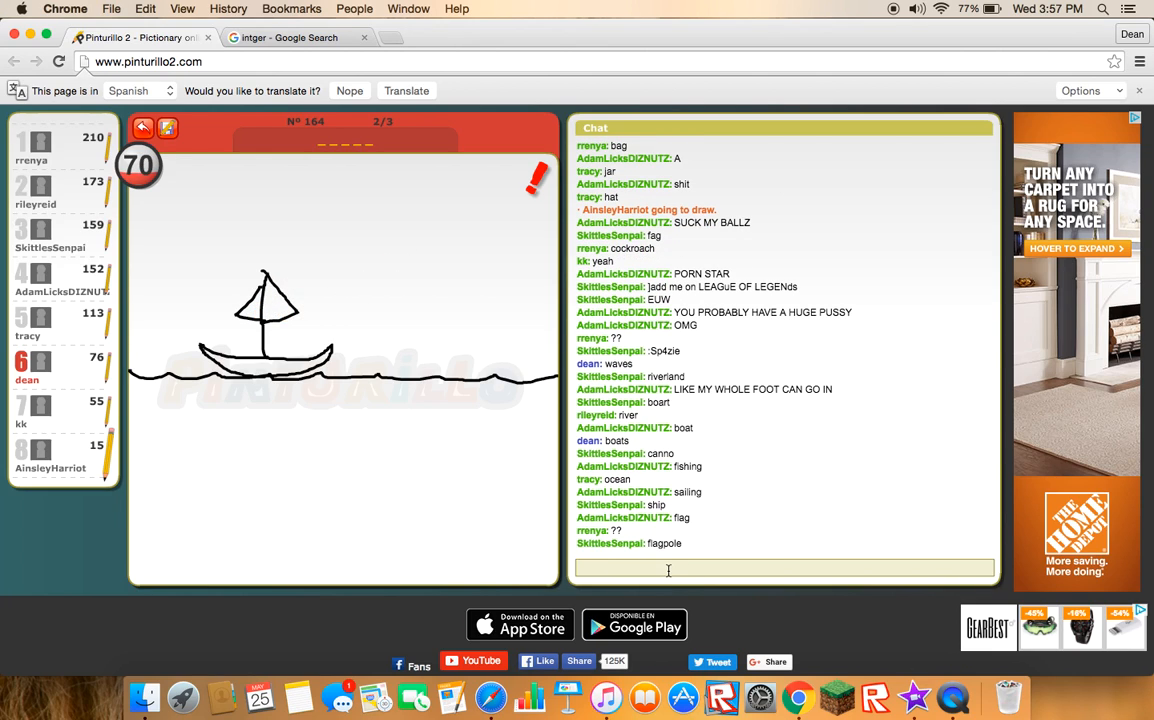
{"action": "type", "text": "a"}
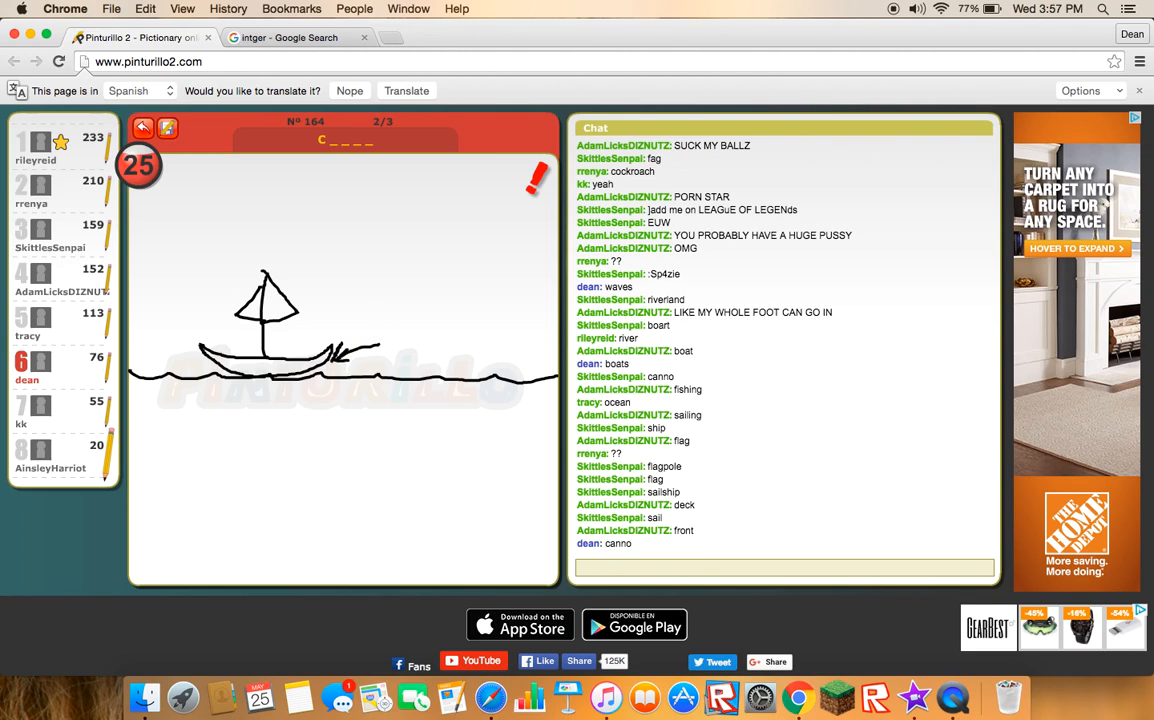
{"action": "left_click", "coordinate": [784, 568]}
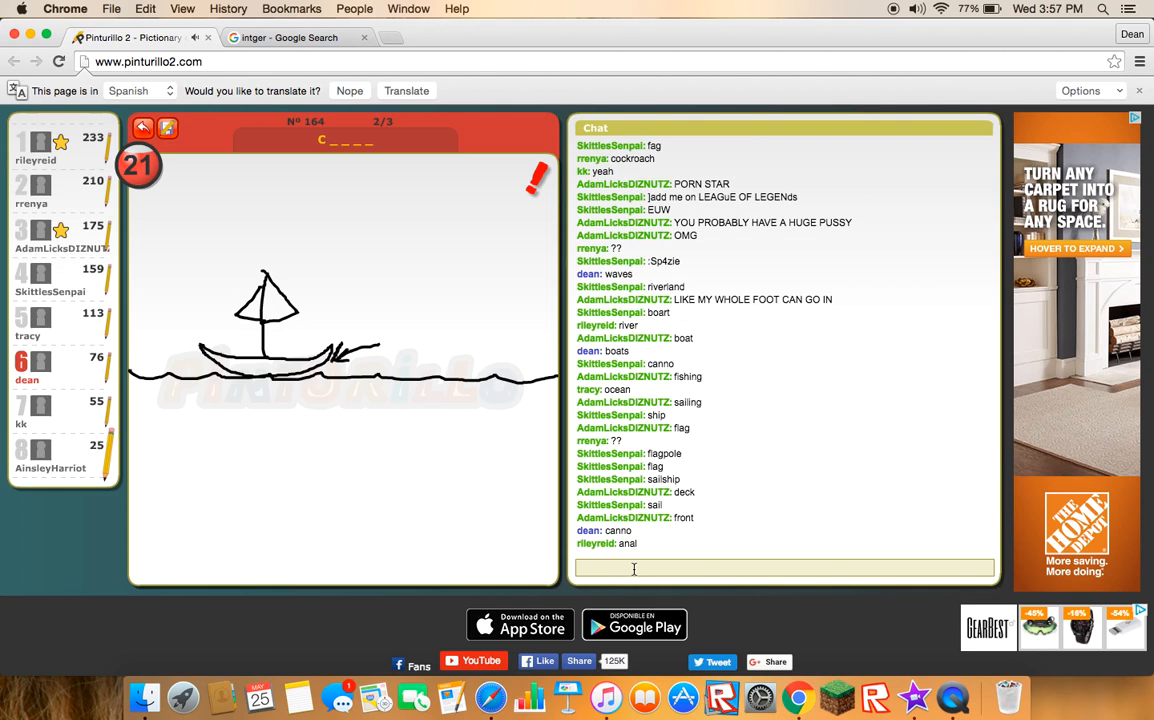
Step: Send 'can' then 'anno' as guesses before the round times out on CANOE
{"action": "type", "text": "can"}
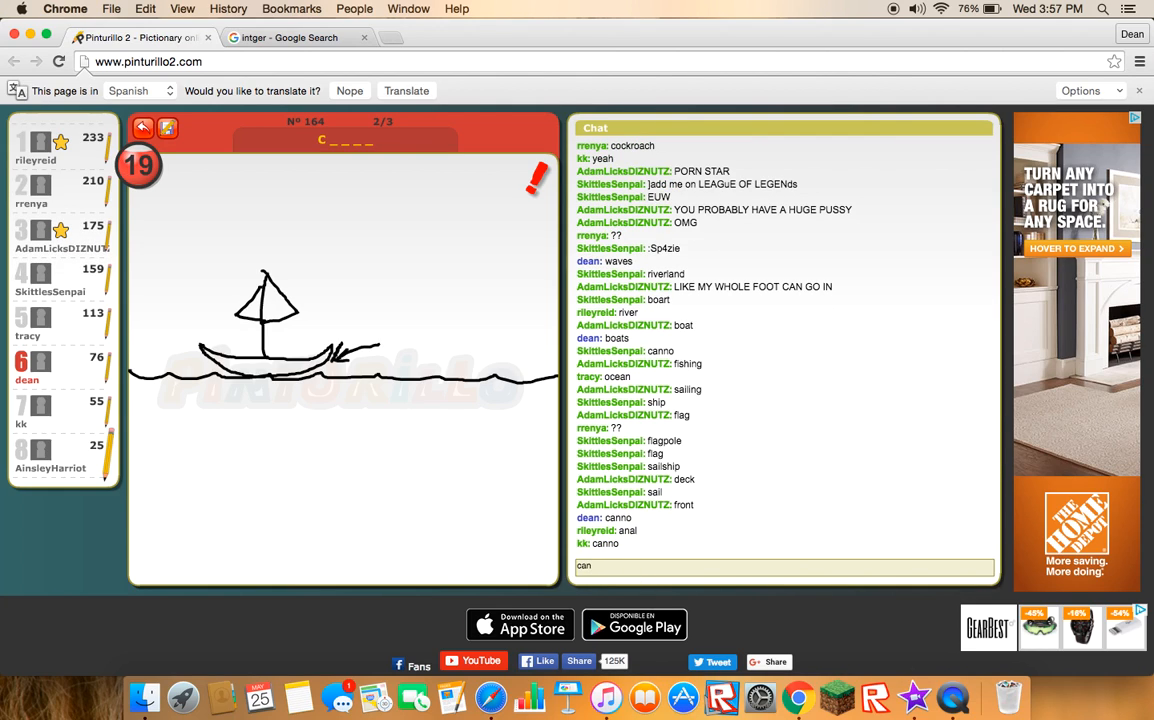
{"action": "key", "text": "Return"}
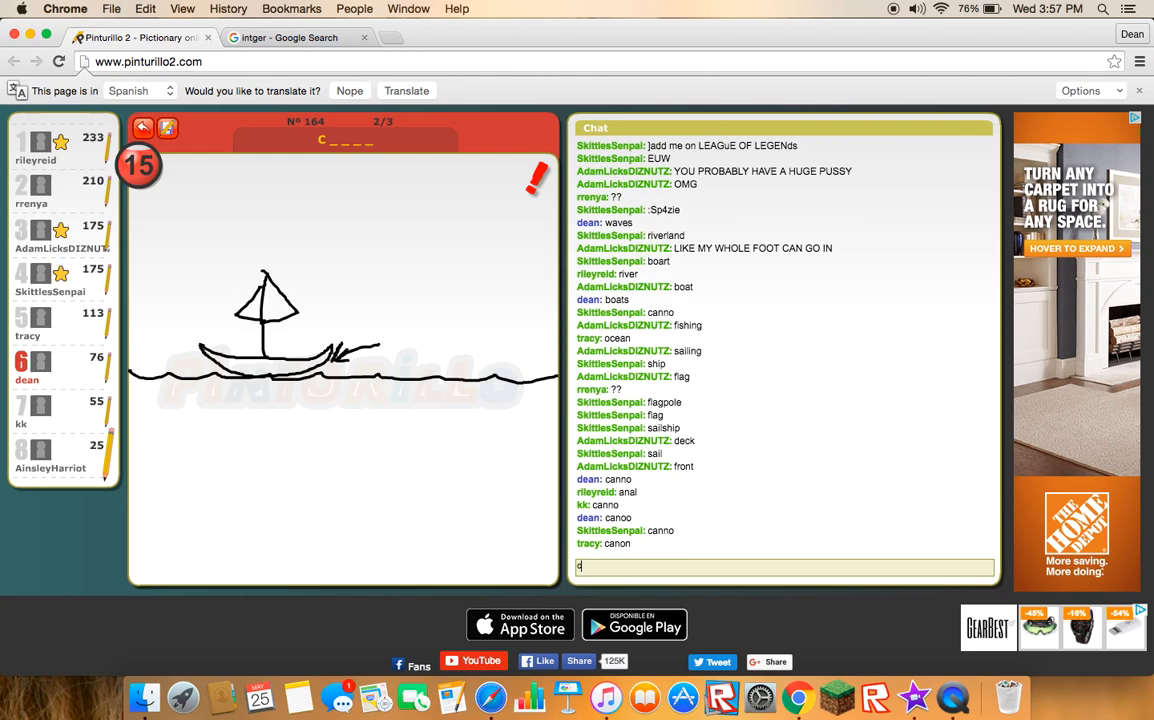
{"action": "type", "text": "anno"}
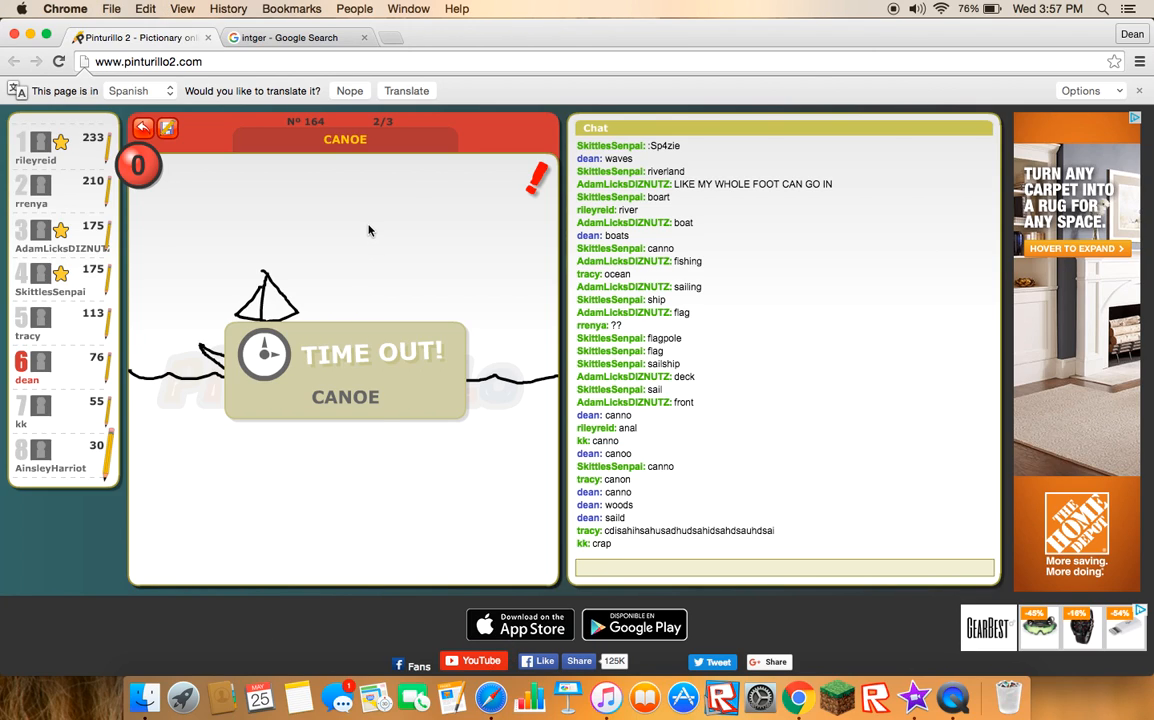
{"action": "mouse_move", "coordinate": [378, 124]}
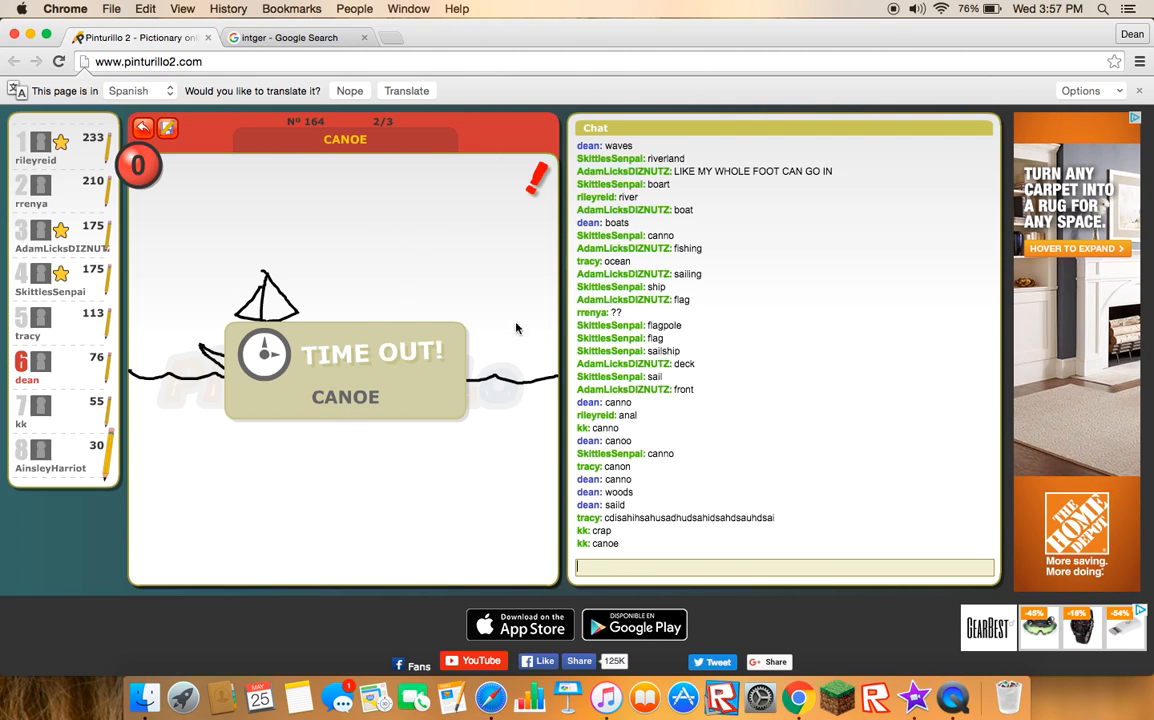
{"action": "mouse_move", "coordinate": [424, 368]}
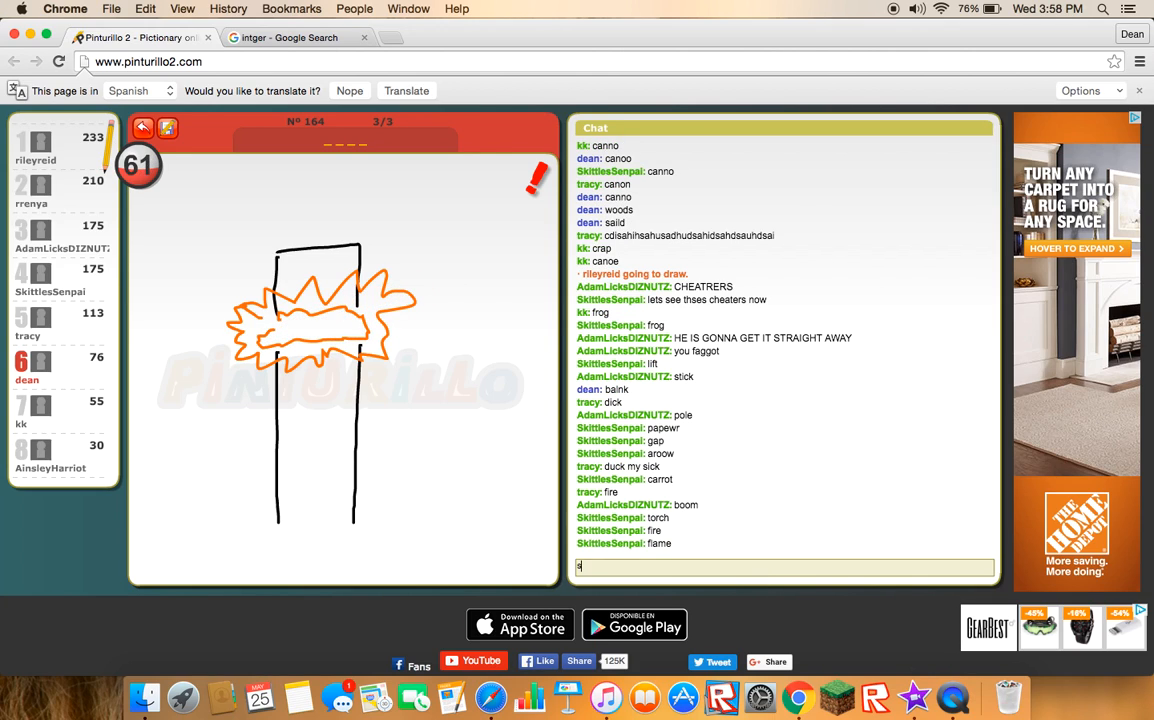
Step: Guess 'splat' in chat for the spiky orange drawing
{"action": "type", "text": "splat"}
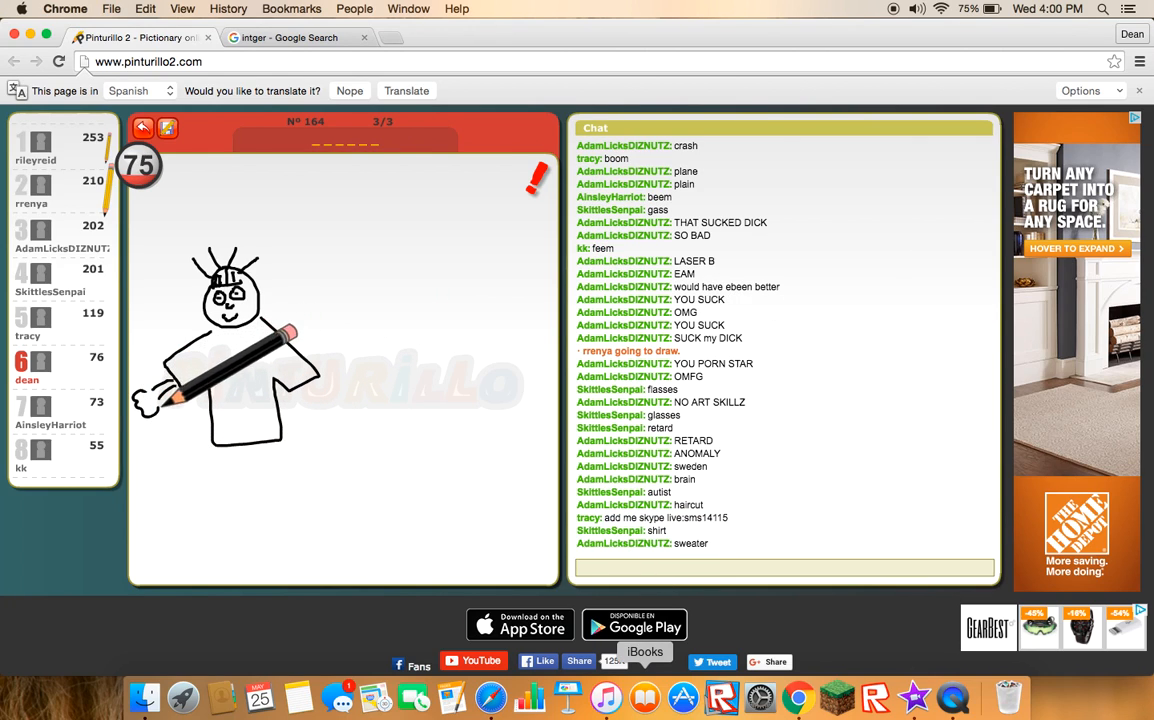
Step: Start typing 'bar' as a guess for the stick-figure drawing
{"action": "type", "text": "bar"}
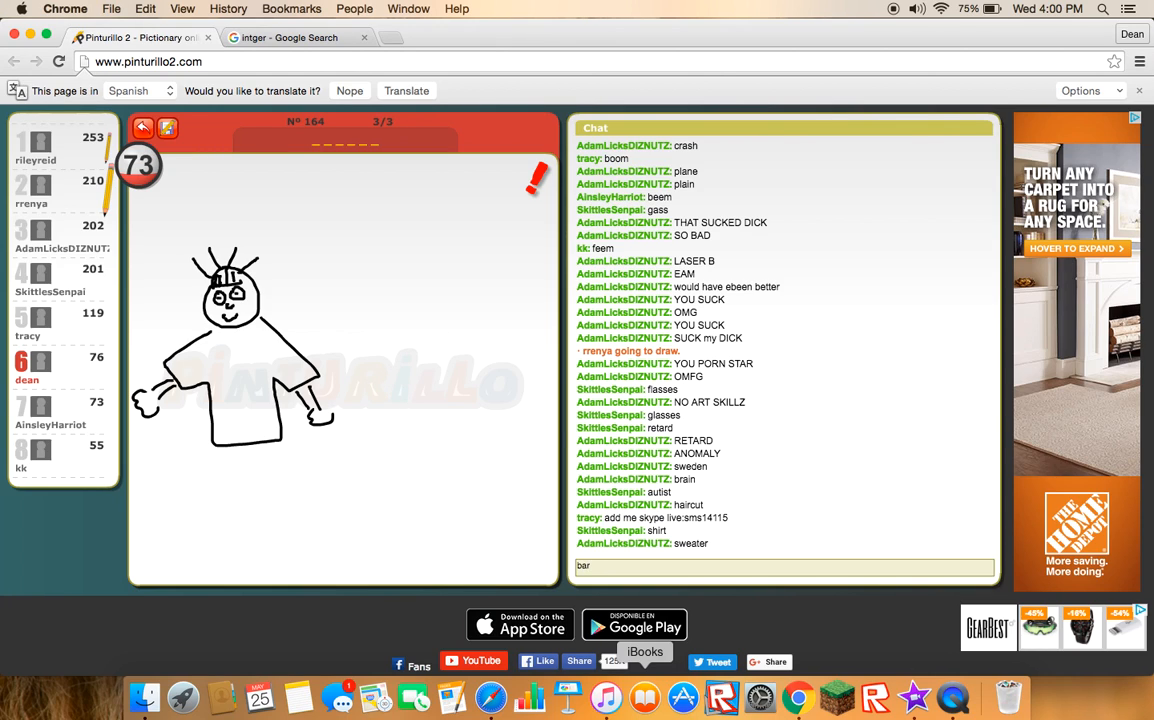